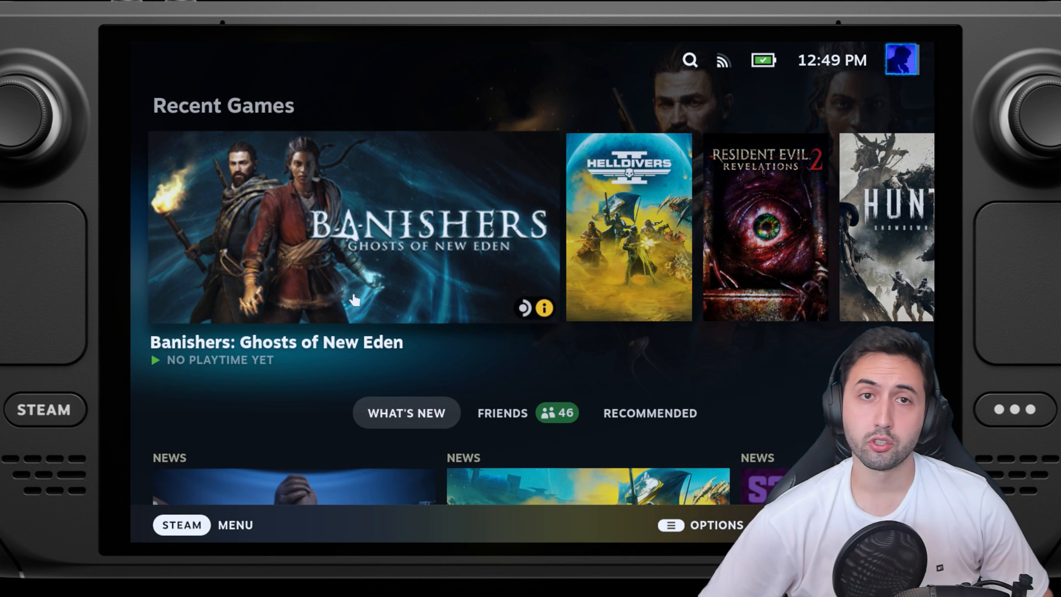
Switch the Steam Deck to Desktop Mode from the Steam menu's Power options
{"action": "left_click", "coordinate": [181, 525]}
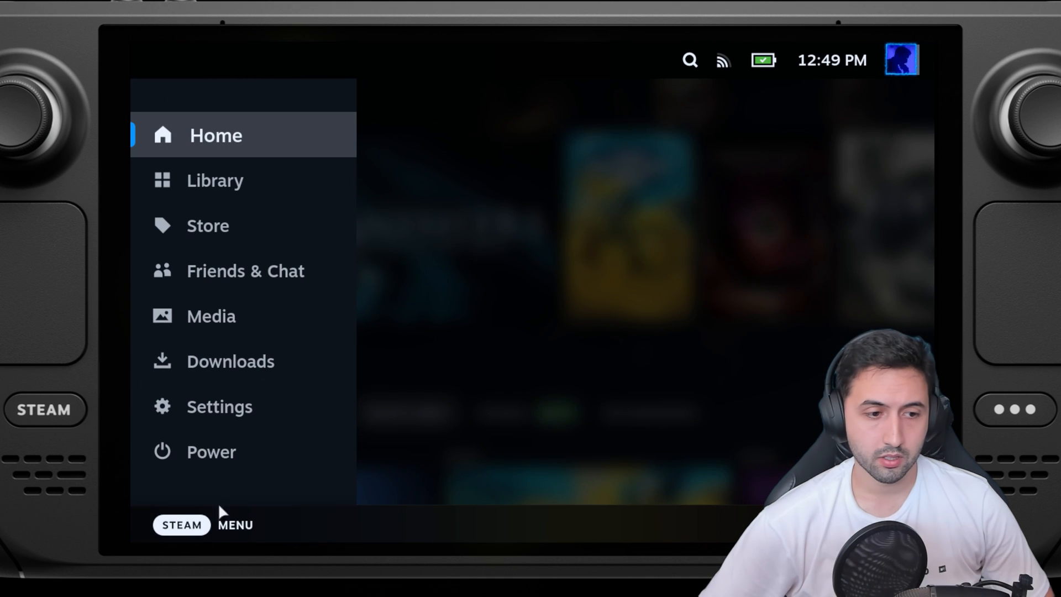
{"action": "left_click", "coordinate": [211, 451]}
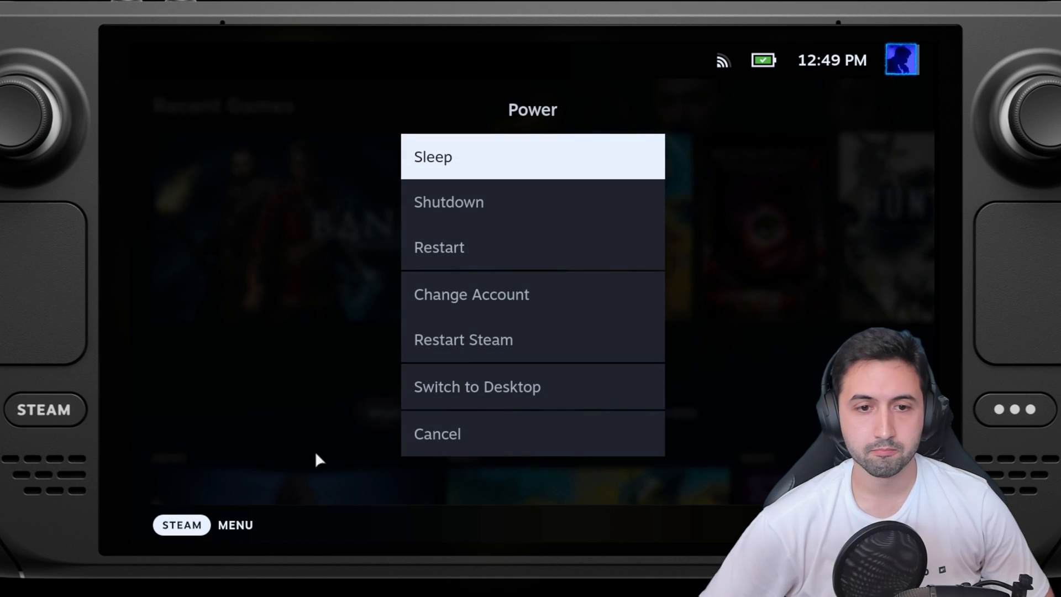
{"action": "left_click", "coordinate": [477, 386]}
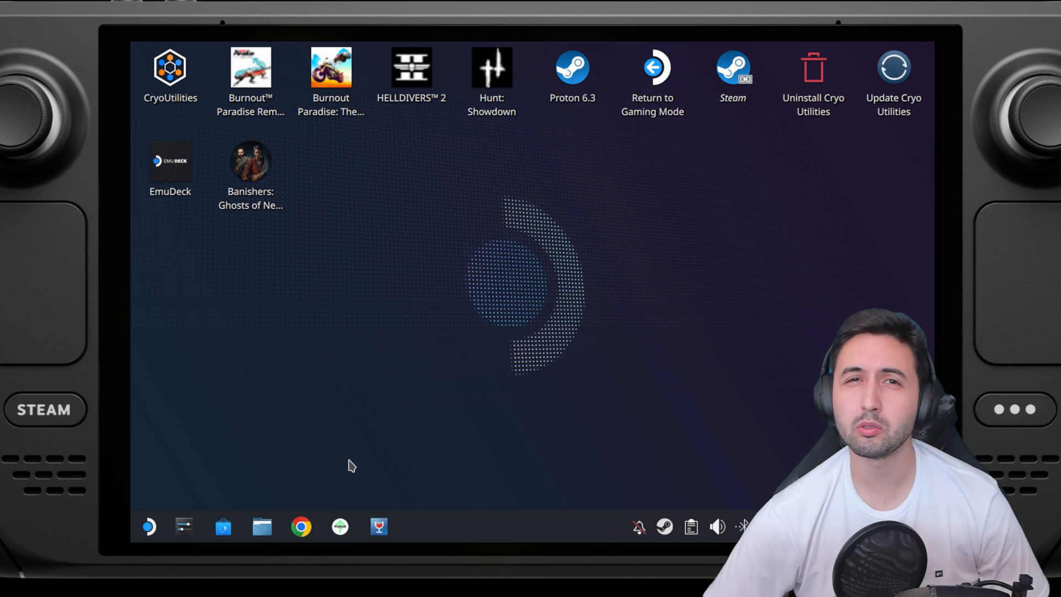
{"action": "mouse_move", "coordinate": [318, 527]}
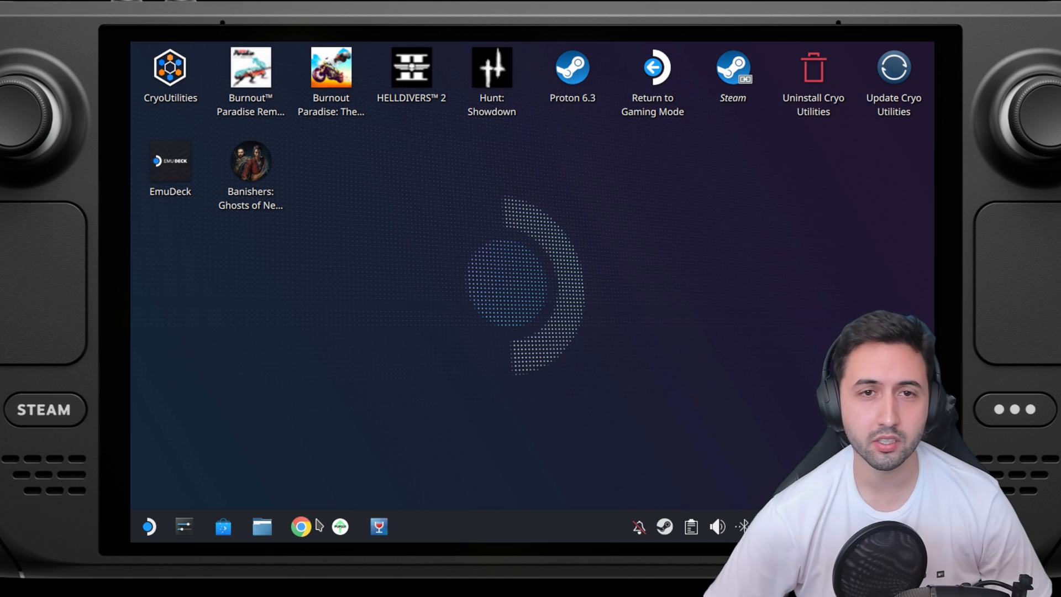
Open Chrome, visit ubisoftconnect.com and save the 224 MB PC installer to Downloads
{"action": "left_click", "coordinate": [301, 527]}
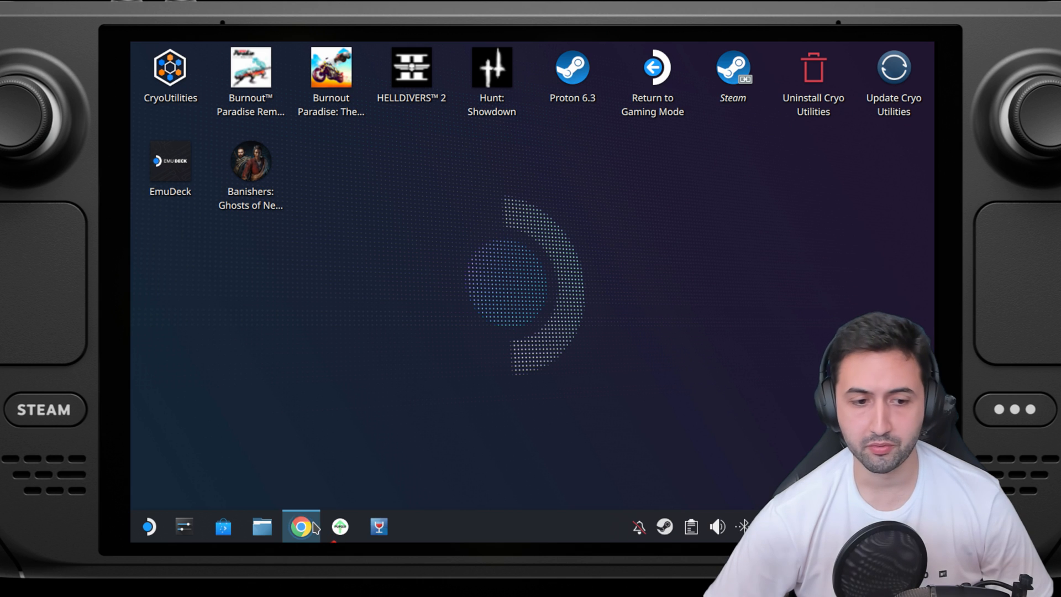
{"action": "left_click", "coordinate": [301, 527]}
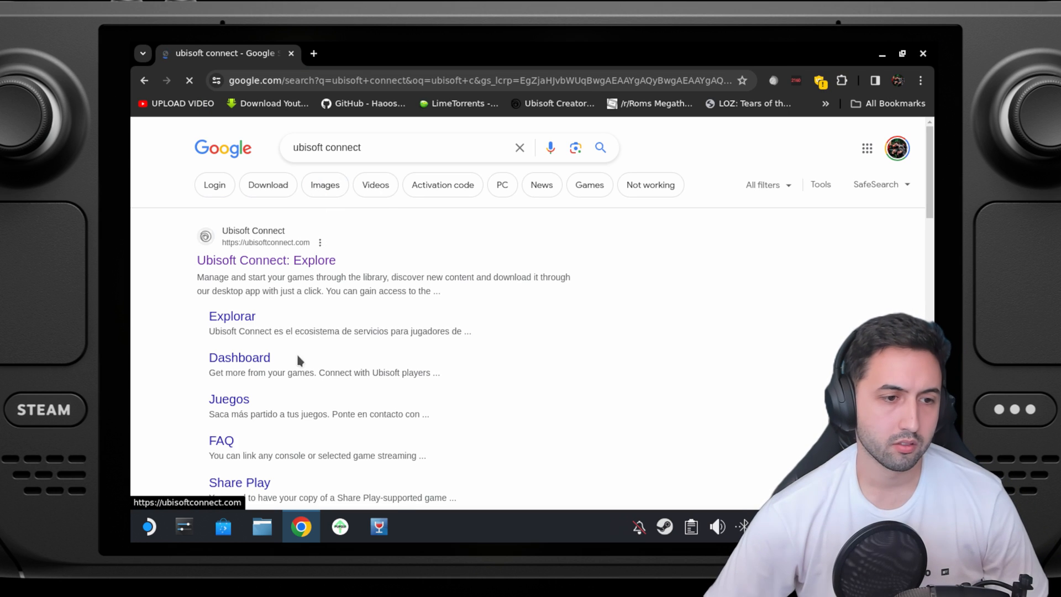
{"action": "left_click", "coordinate": [266, 259]}
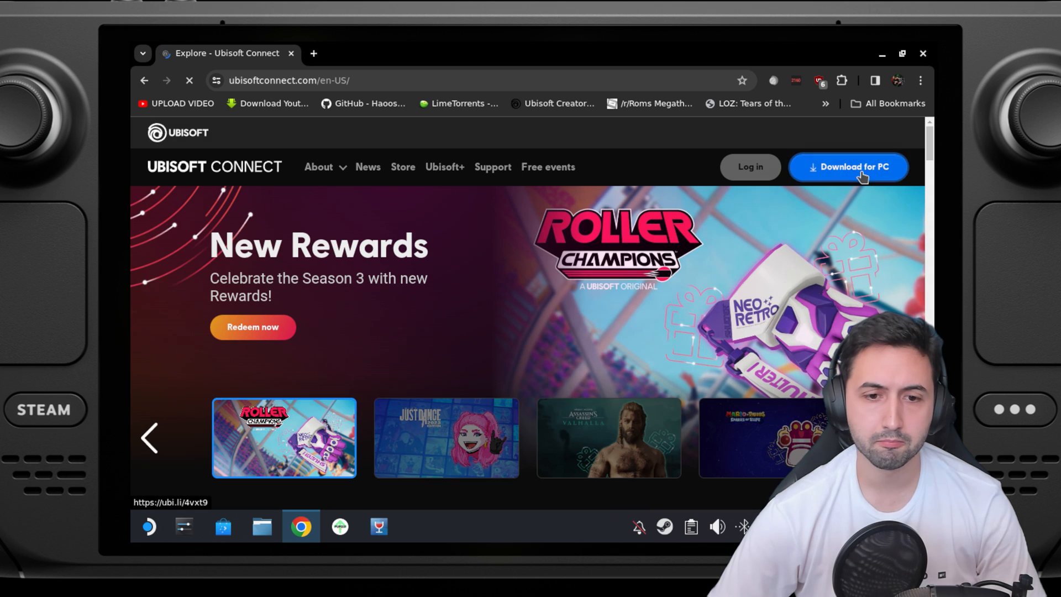
{"action": "left_click", "coordinate": [848, 166]}
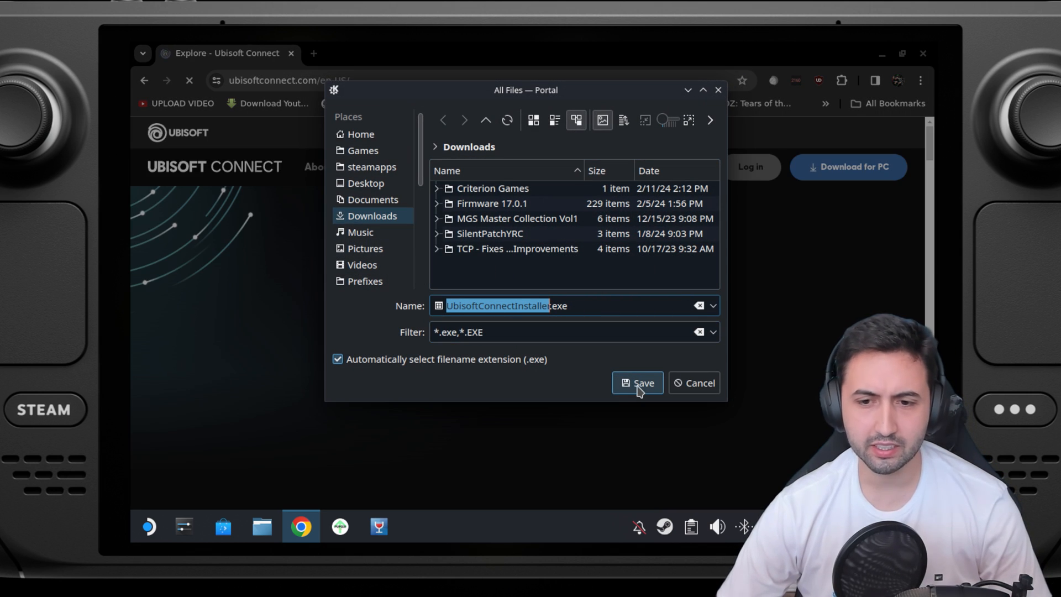
{"action": "left_click", "coordinate": [636, 383]}
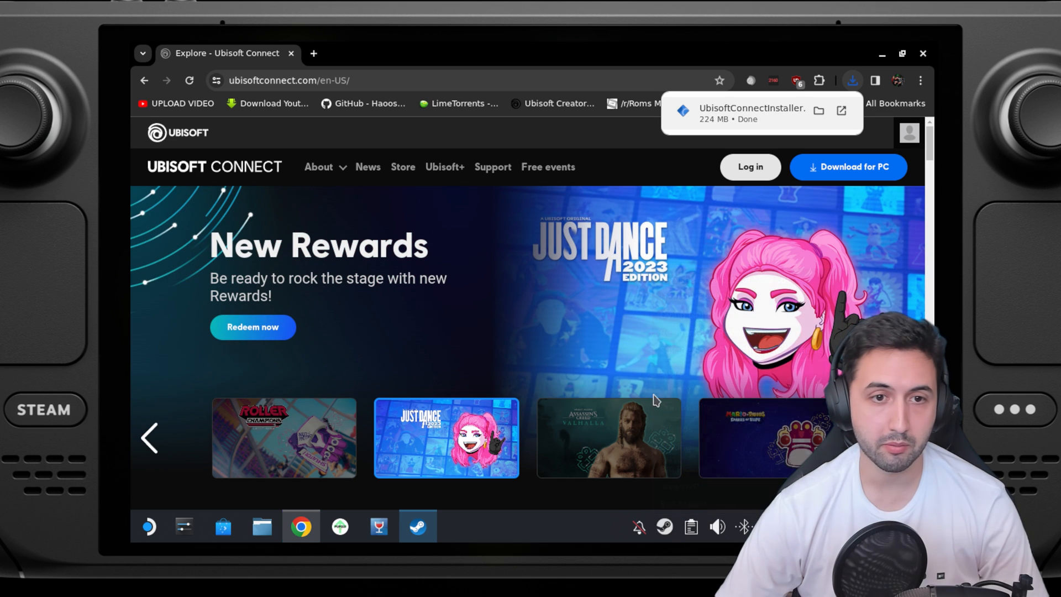
Add Downloads/UbisoftConnectInstaller.exe to the Steam library through Add a Non-Steam Game
{"action": "left_click", "coordinate": [418, 526]}
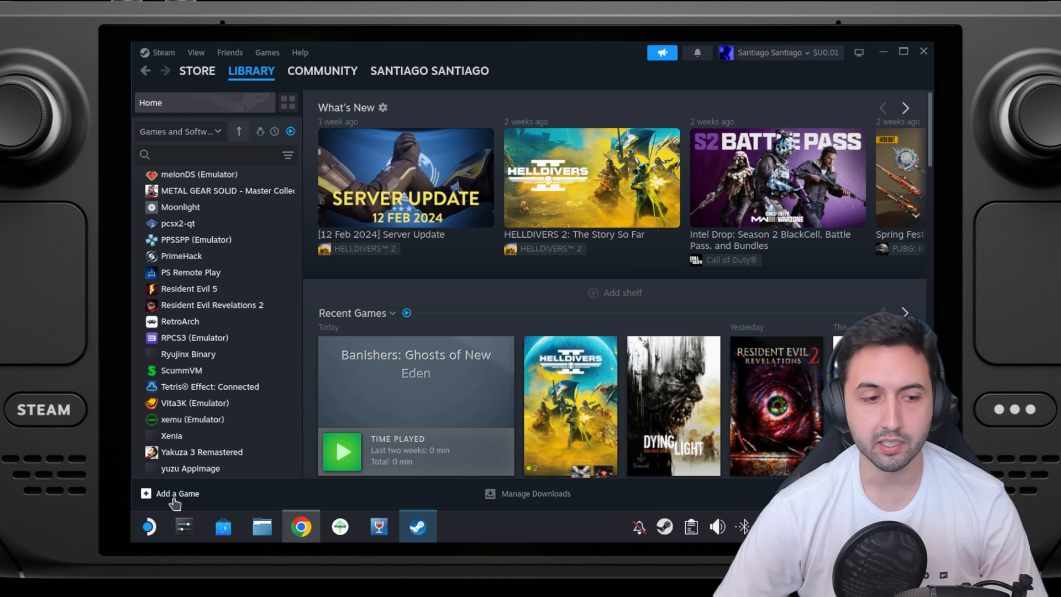
{"action": "left_click", "coordinate": [174, 492]}
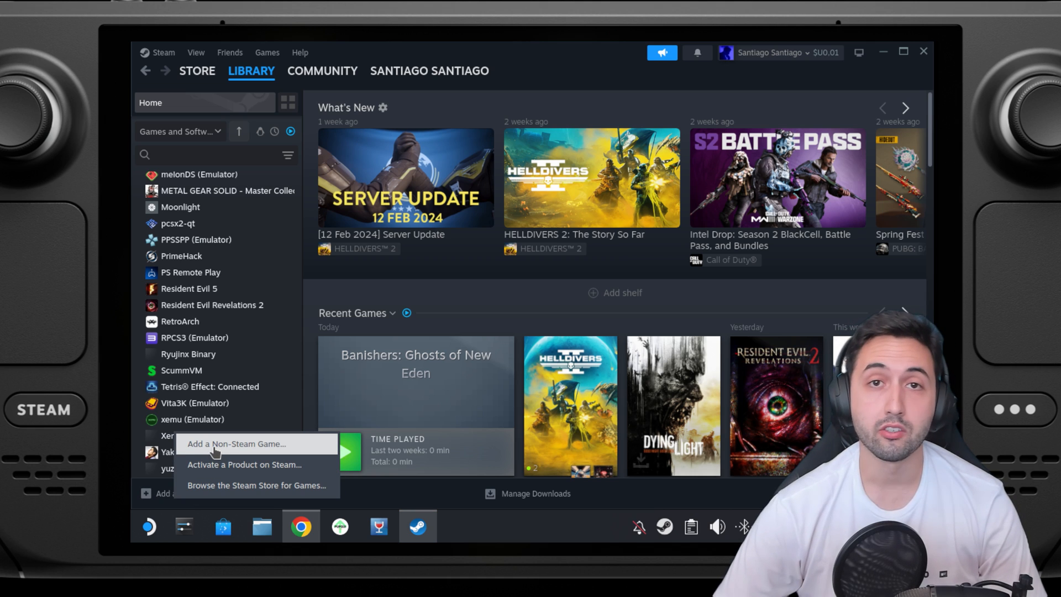
{"action": "left_click", "coordinate": [236, 443]}
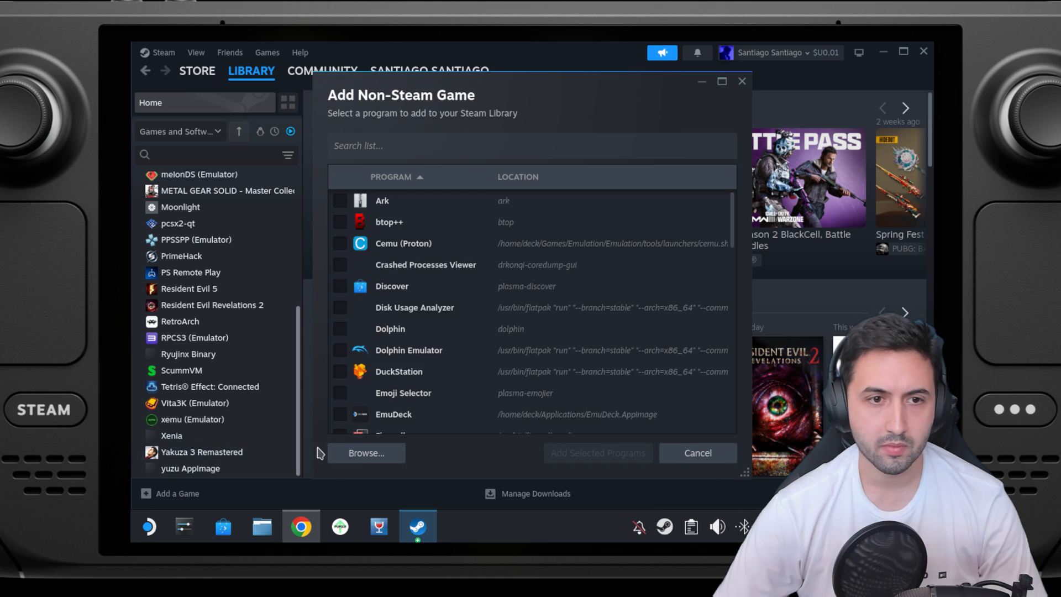
{"action": "left_click", "coordinate": [365, 452]}
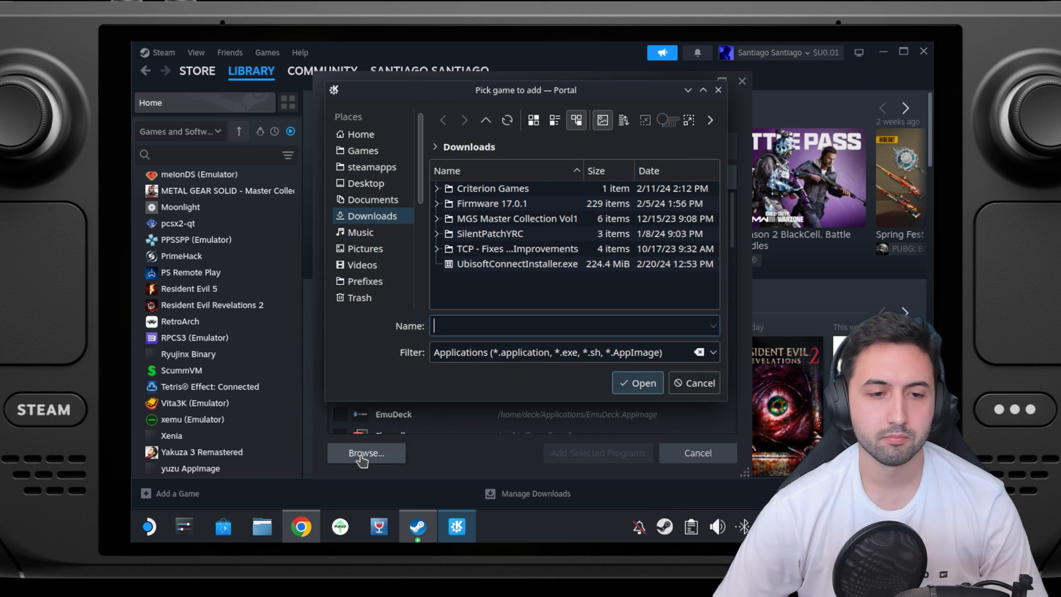
{"action": "left_click", "coordinate": [517, 265]}
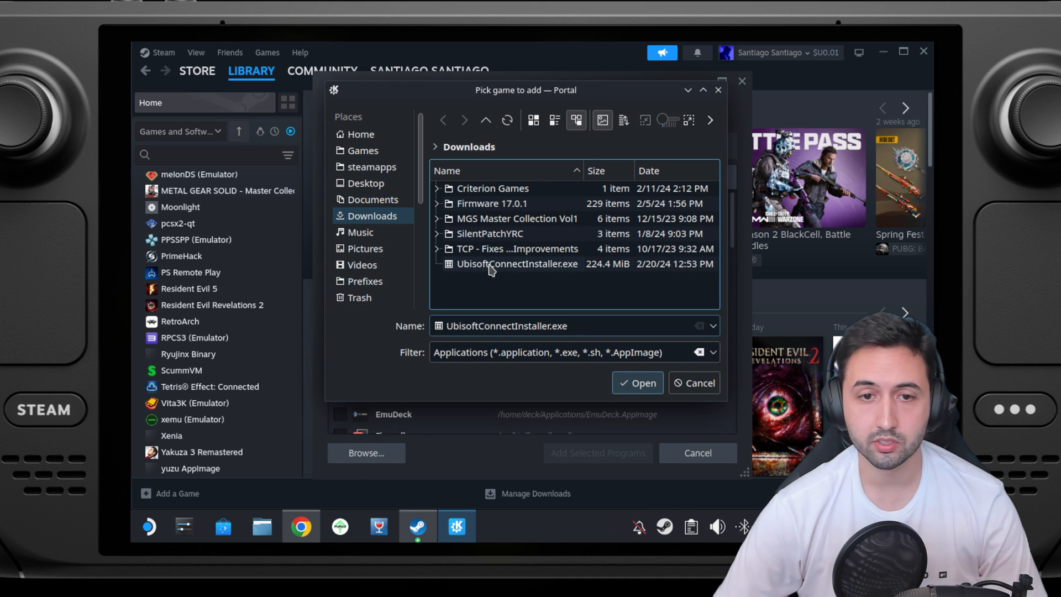
{"action": "left_click", "coordinate": [518, 263]}
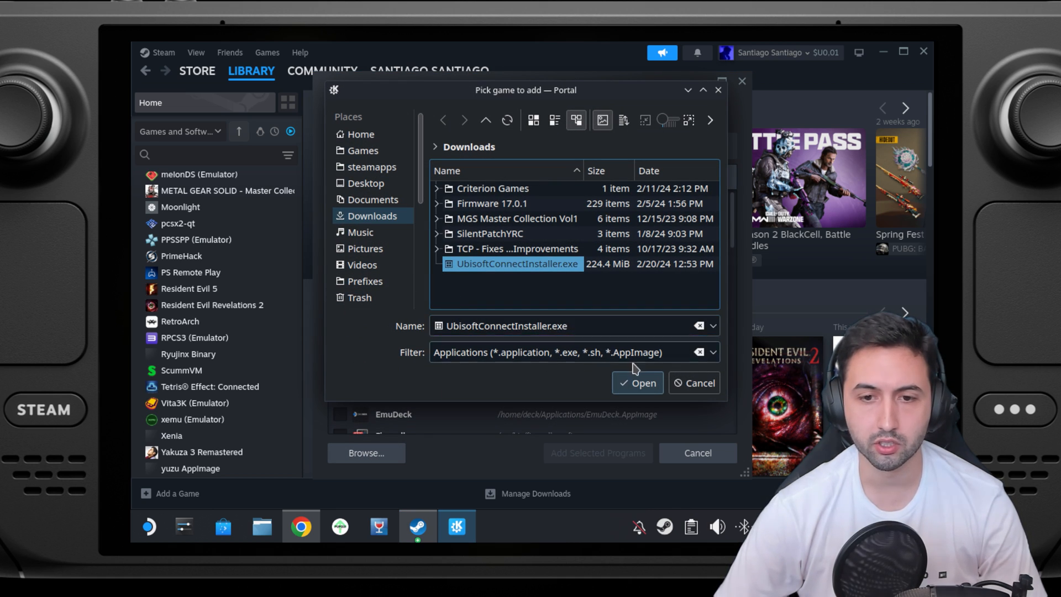
{"action": "left_click", "coordinate": [637, 383]}
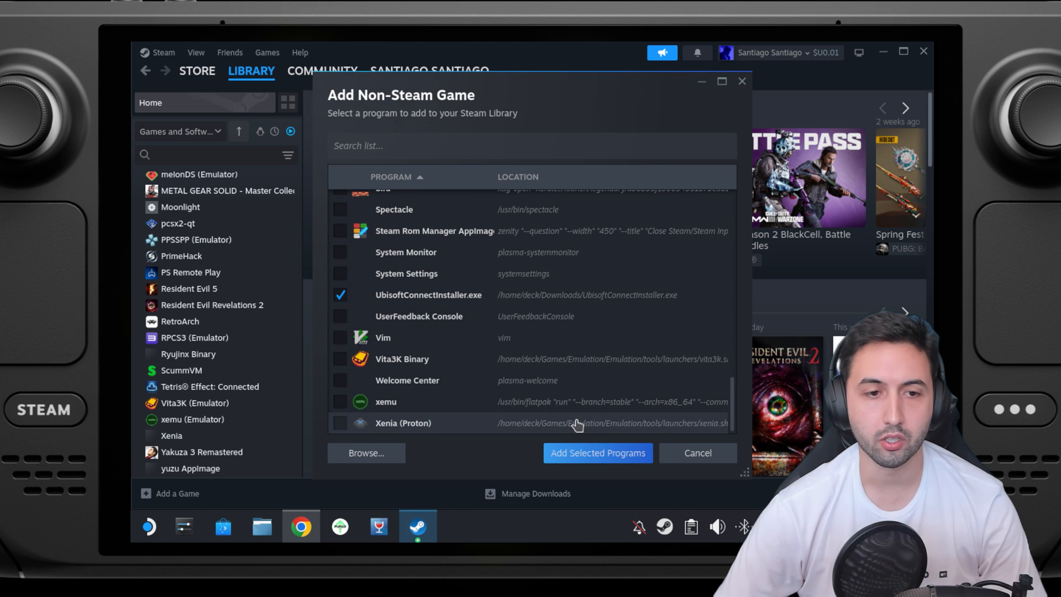
{"action": "mouse_move", "coordinate": [594, 436]}
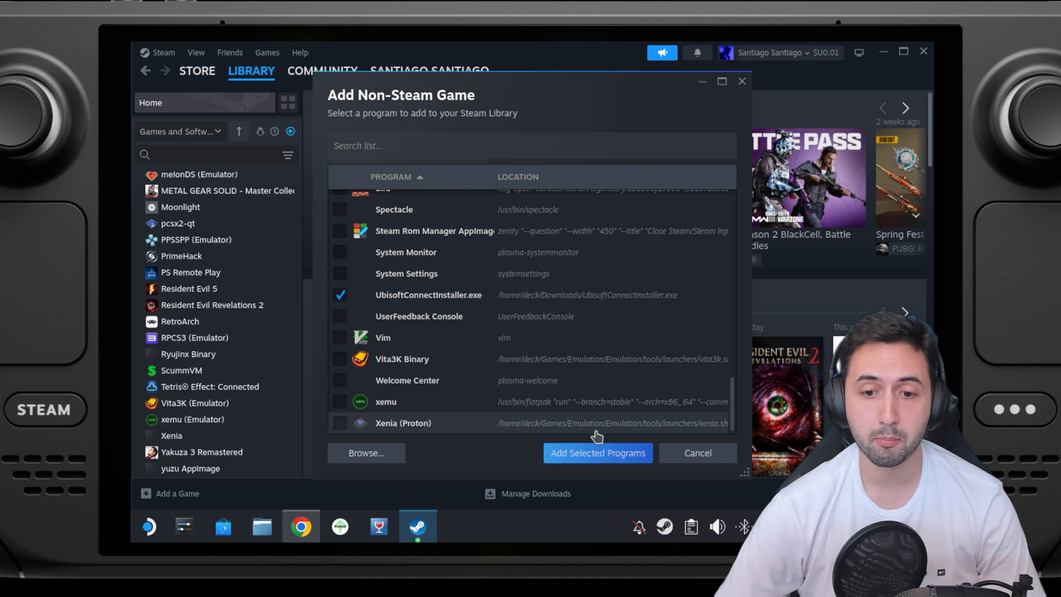
{"action": "left_click", "coordinate": [597, 453]}
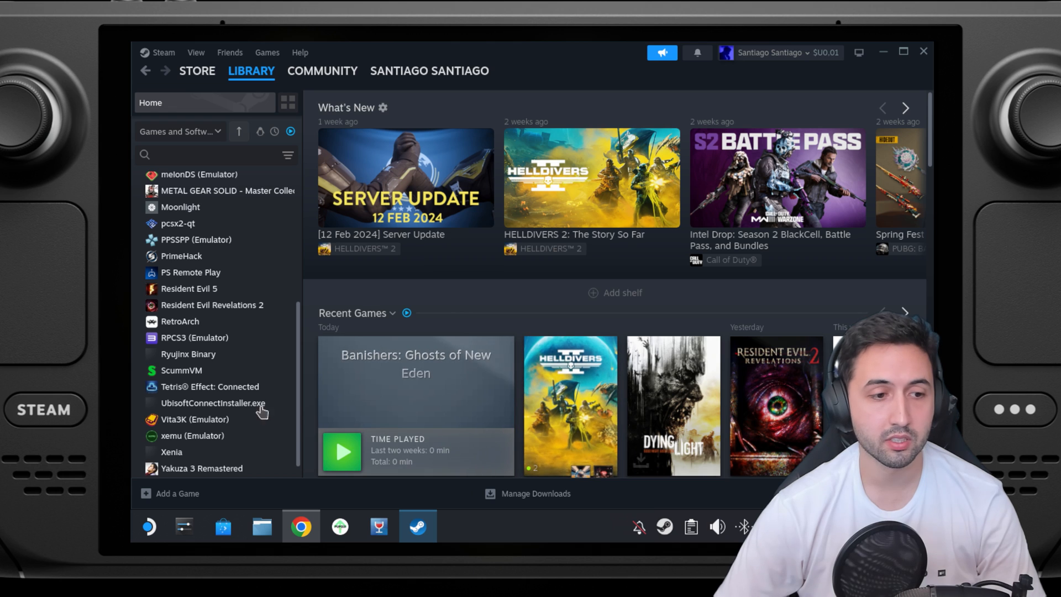
Force Proton Experimental in the UbisoftConnectInstaller.exe shortcut's Compatibility properties
{"action": "left_click", "coordinate": [211, 403]}
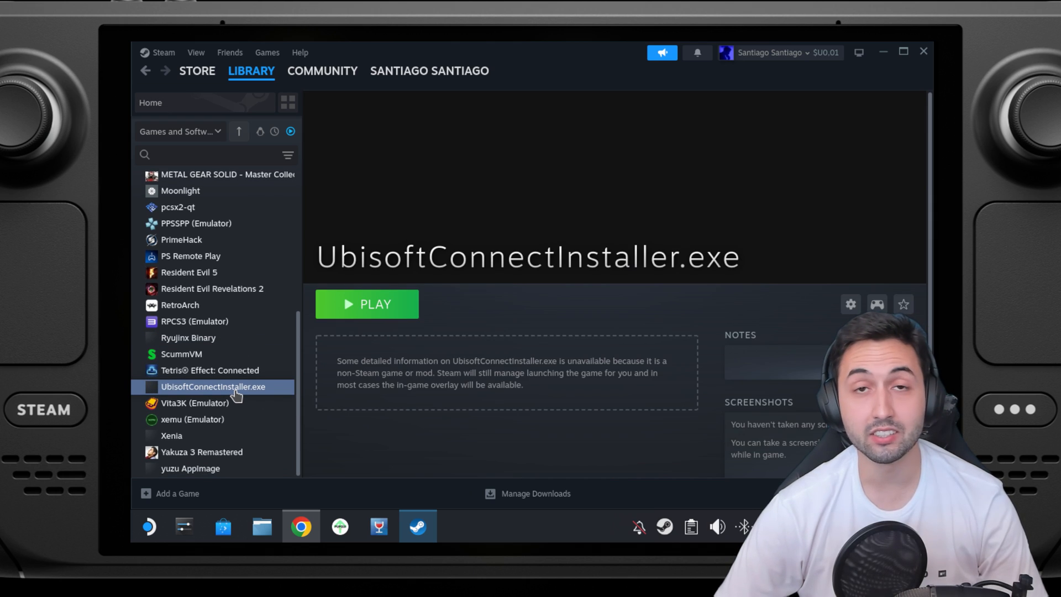
{"action": "right_click", "coordinate": [212, 387]}
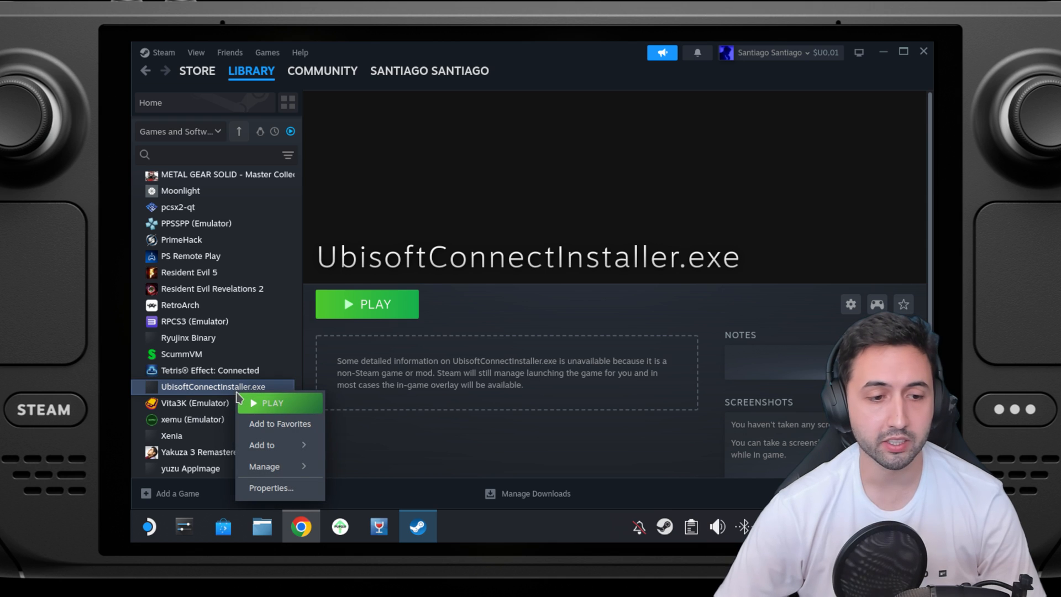
{"action": "left_click", "coordinate": [271, 488]}
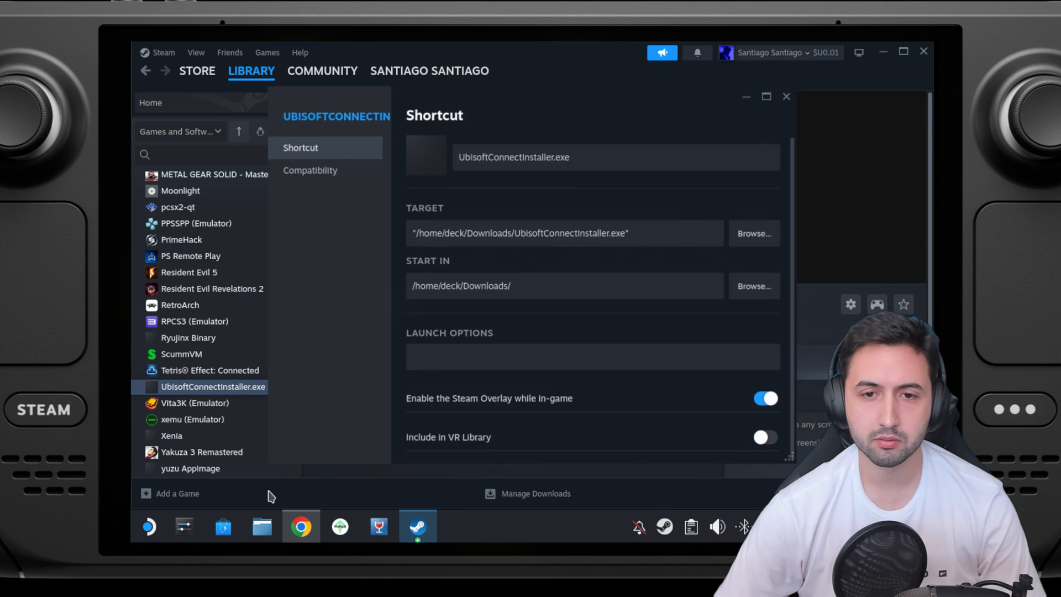
{"action": "left_click", "coordinate": [309, 169]}
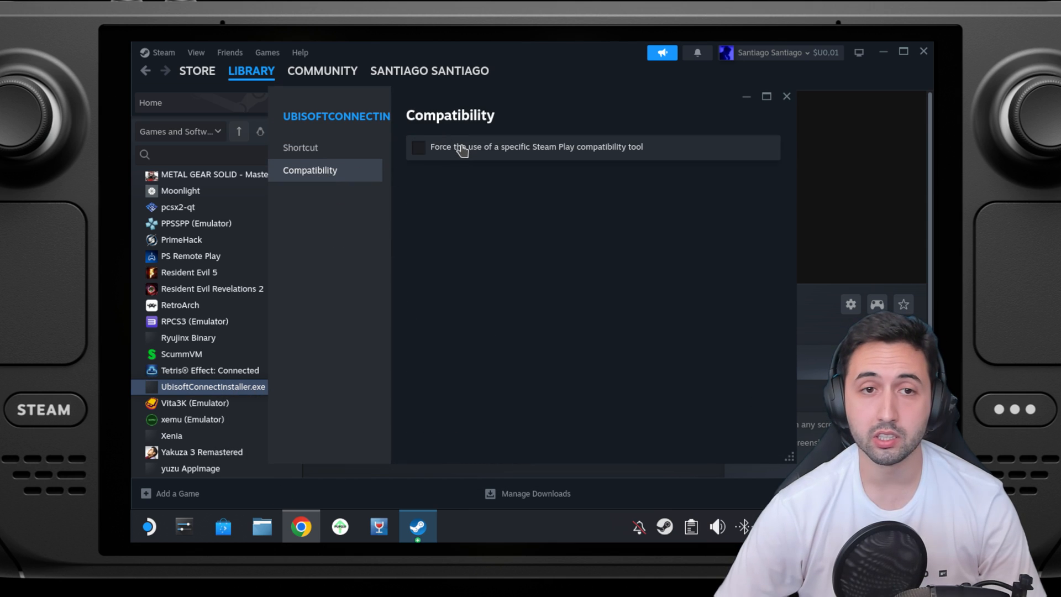
{"action": "left_click", "coordinate": [418, 147]}
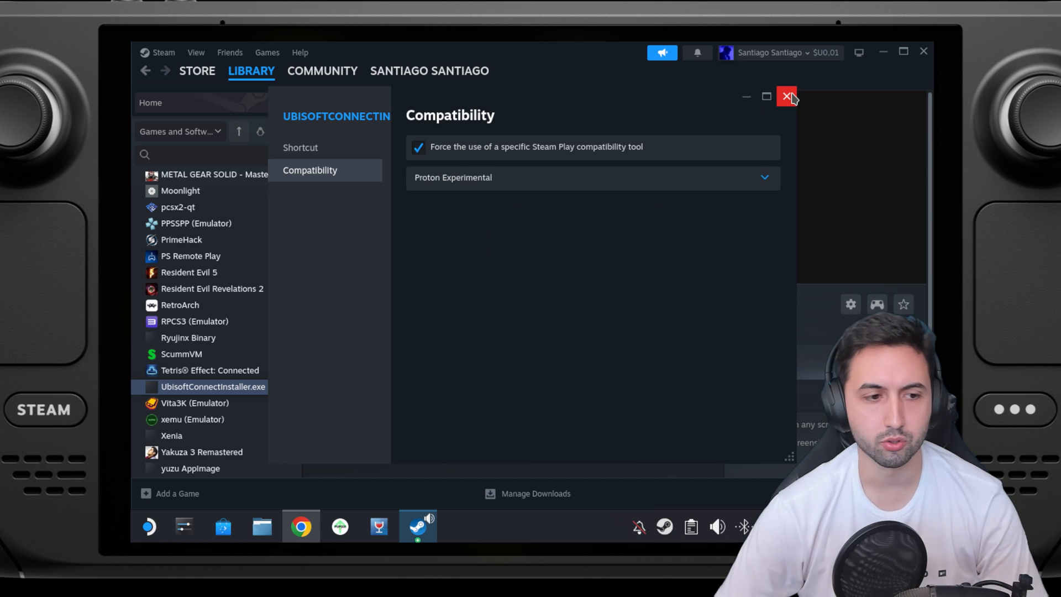
{"action": "left_click", "coordinate": [786, 97]}
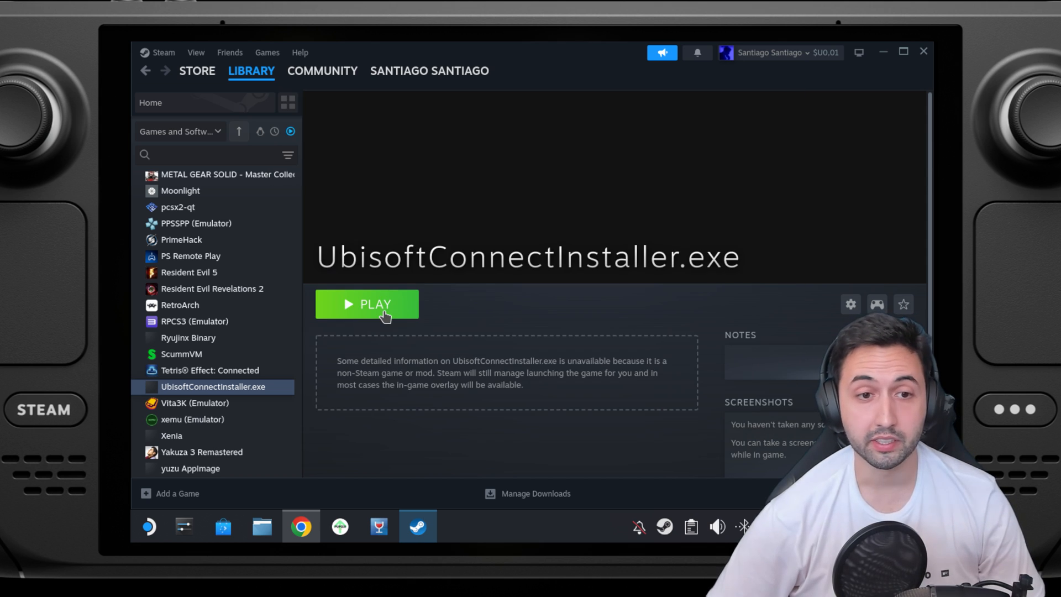
Launch the Ubisoft Connect installer, accept the license, and open the Browse folder chooser
{"action": "left_click", "coordinate": [367, 304]}
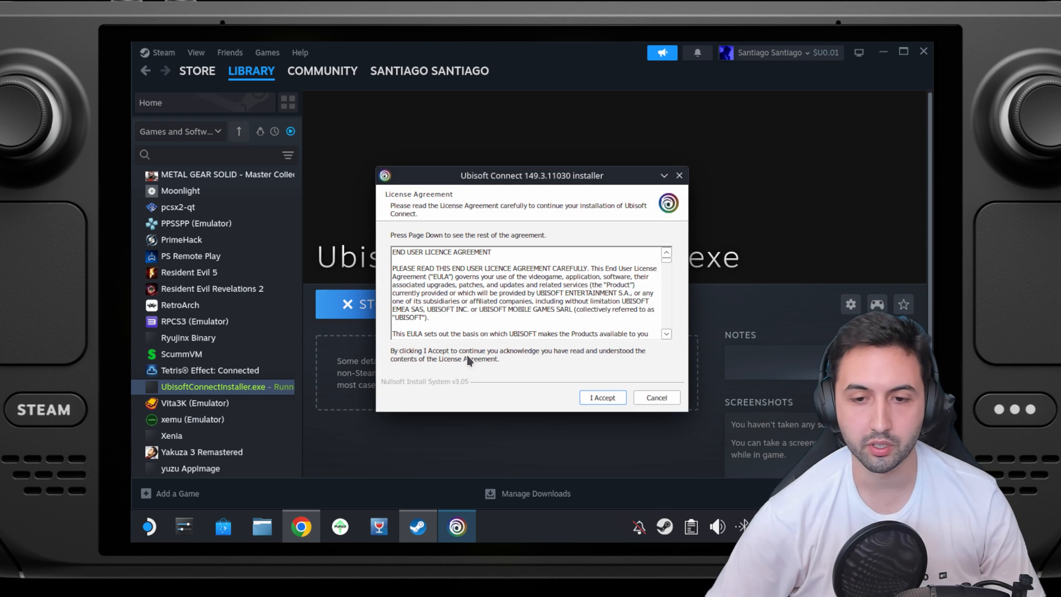
{"action": "left_click", "coordinate": [600, 398]}
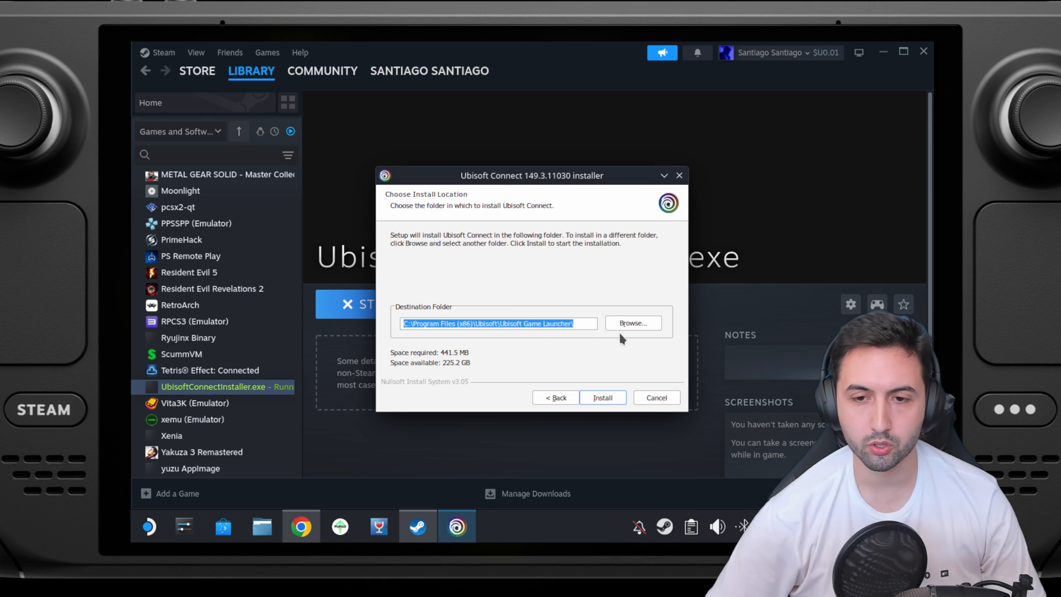
{"action": "left_click", "coordinate": [632, 322]}
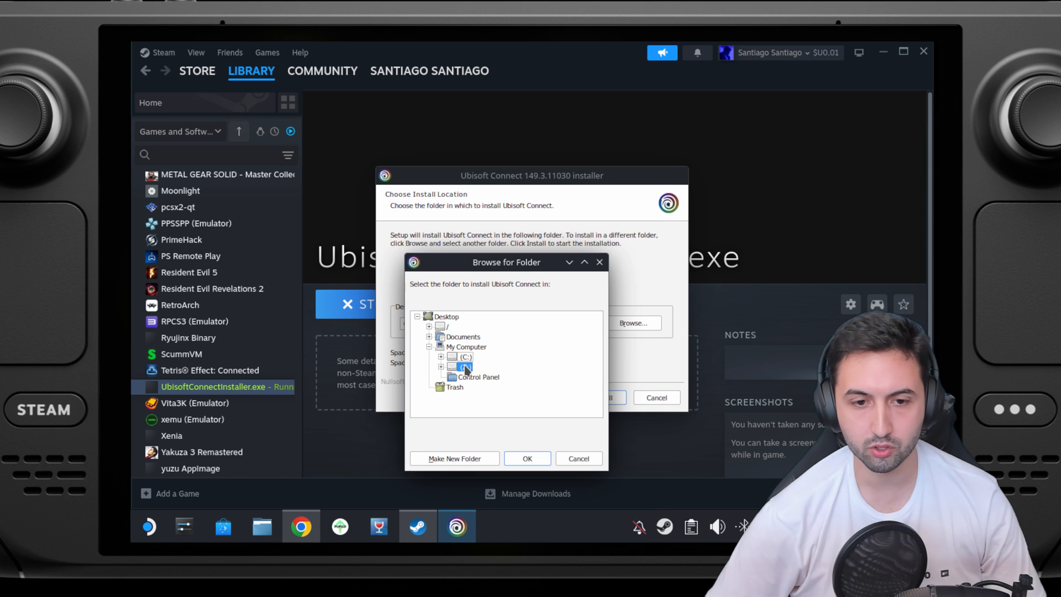
Set the install destination to Z:\home\deck\Games\Ubisoft Game Launcher
{"action": "left_click", "coordinate": [464, 367]}
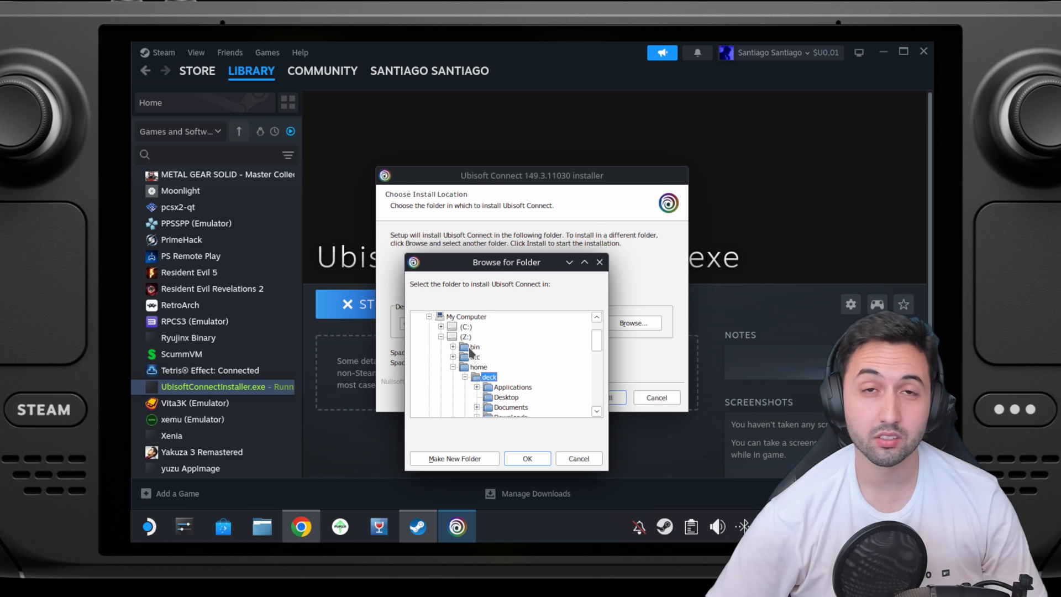
{"action": "mouse_move", "coordinate": [484, 356]}
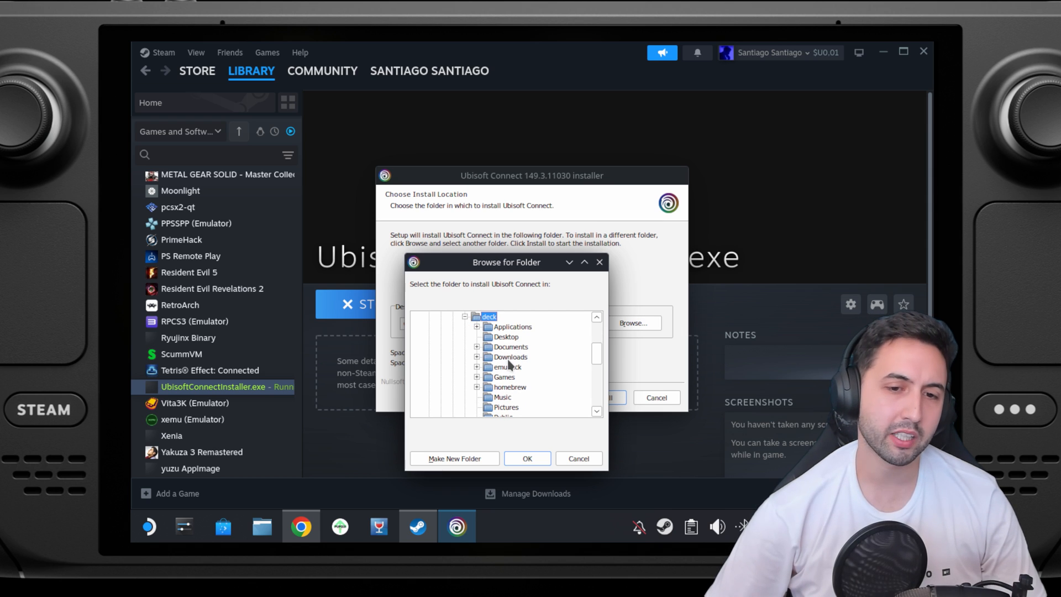
{"action": "left_click", "coordinate": [504, 376]}
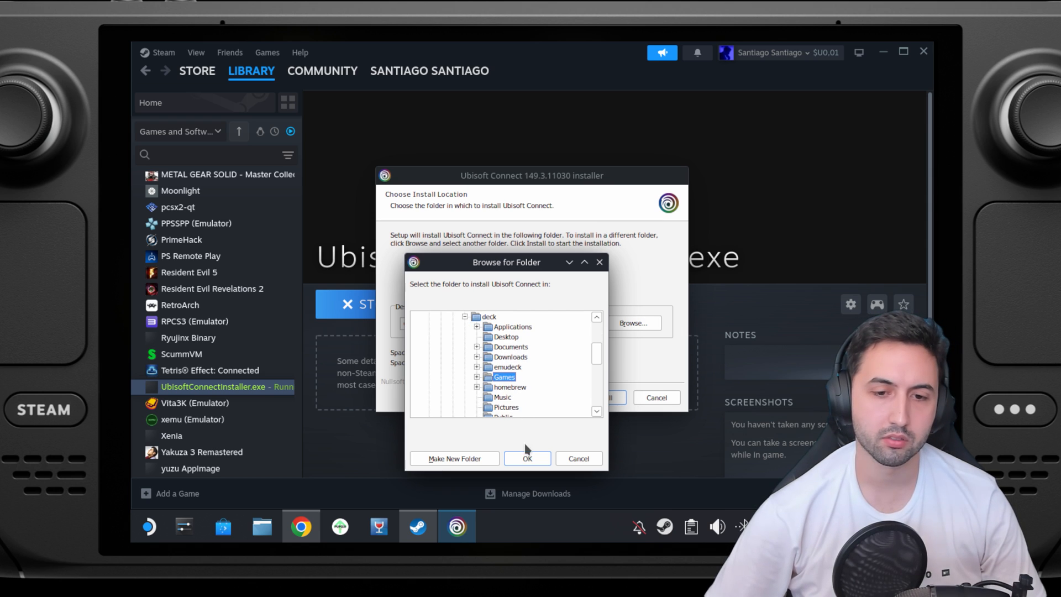
{"action": "left_click", "coordinate": [526, 458]}
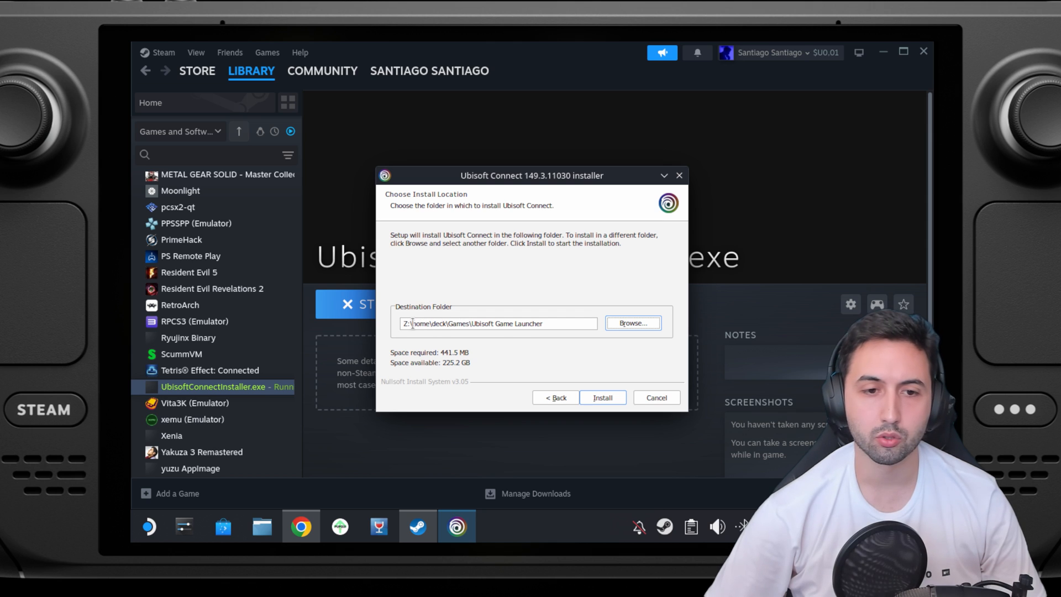
{"action": "triple_click", "coordinate": [497, 323]}
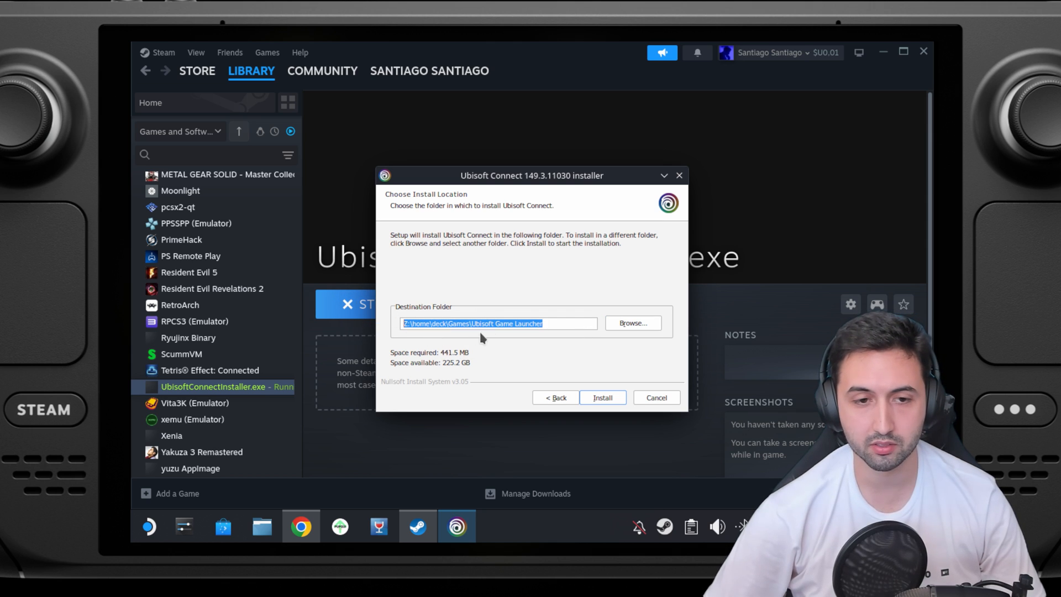
Install Ubisoft Connect, untick Run Ubisoft Connect, and finish the setup
{"action": "left_click", "coordinate": [601, 397]}
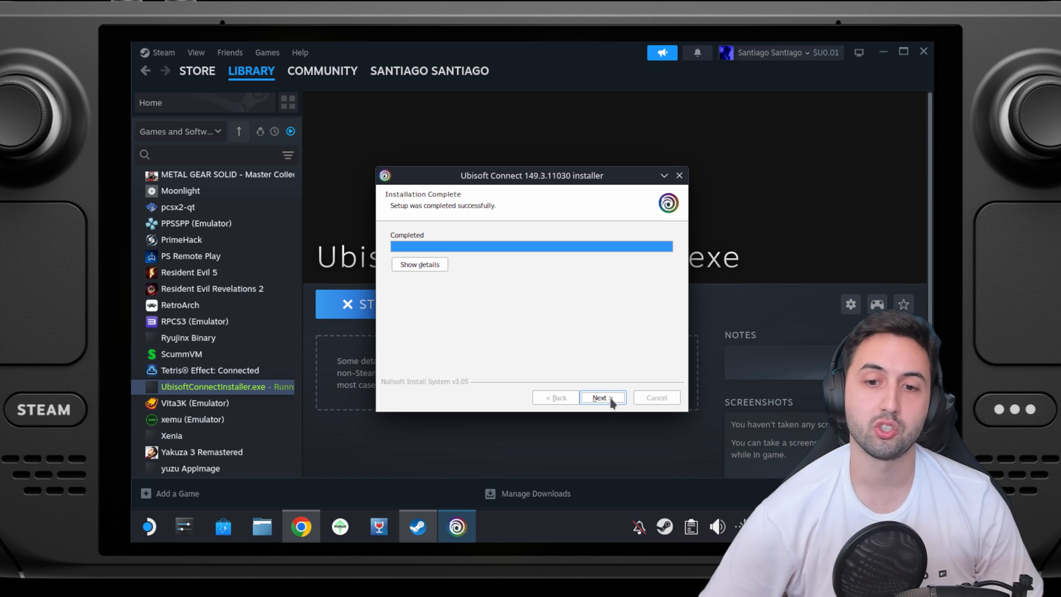
{"action": "left_click", "coordinate": [601, 397]}
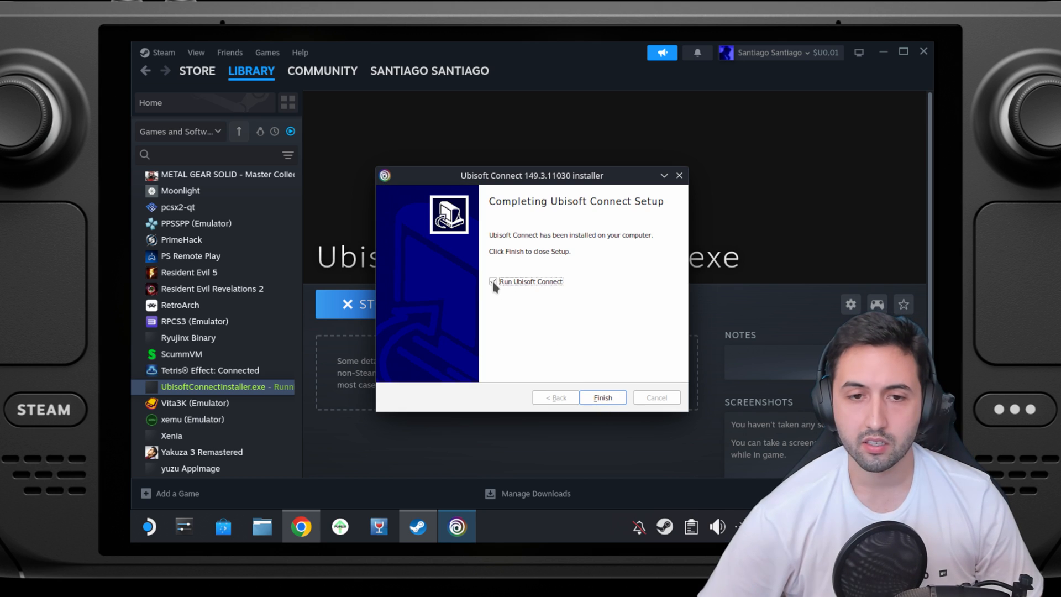
{"action": "left_click", "coordinate": [493, 280]}
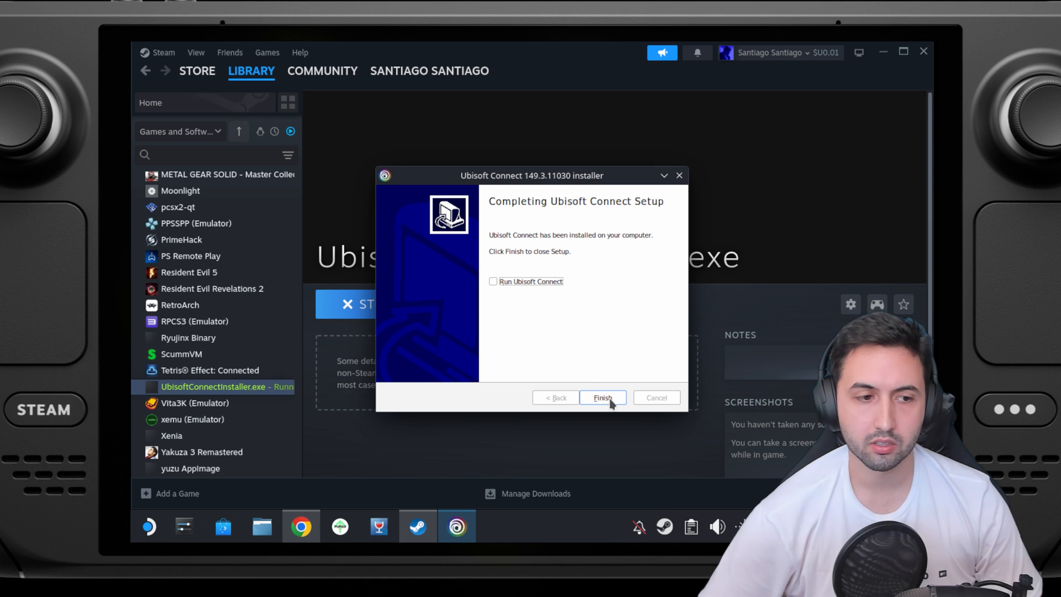
{"action": "left_click", "coordinate": [602, 397]}
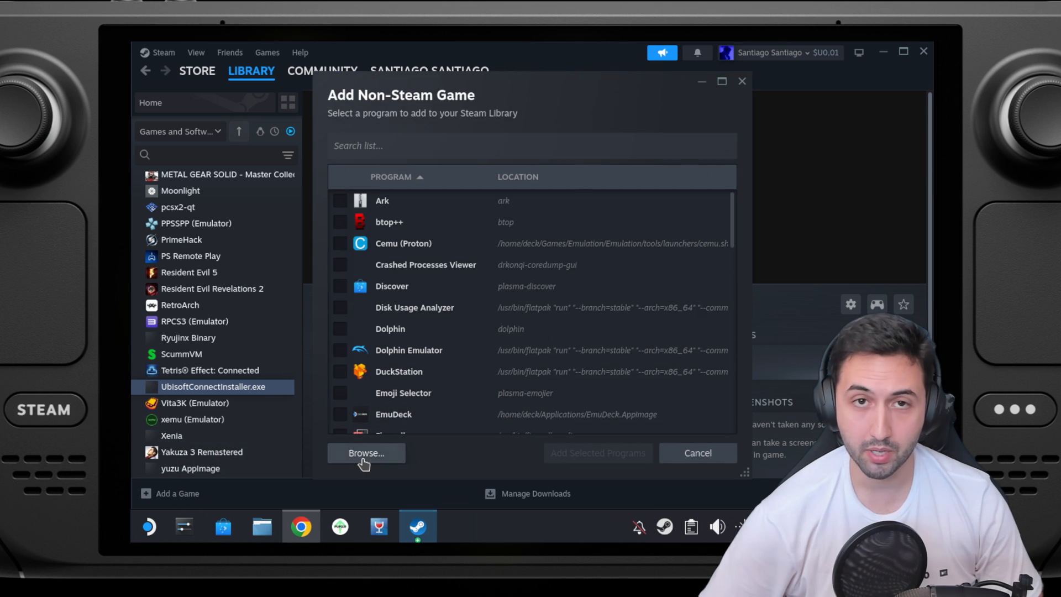
Add Games/Ubisoft Game Launcher/UbisoftConnect.exe to the Steam library as a non-Steam game
{"action": "left_click", "coordinate": [365, 453]}
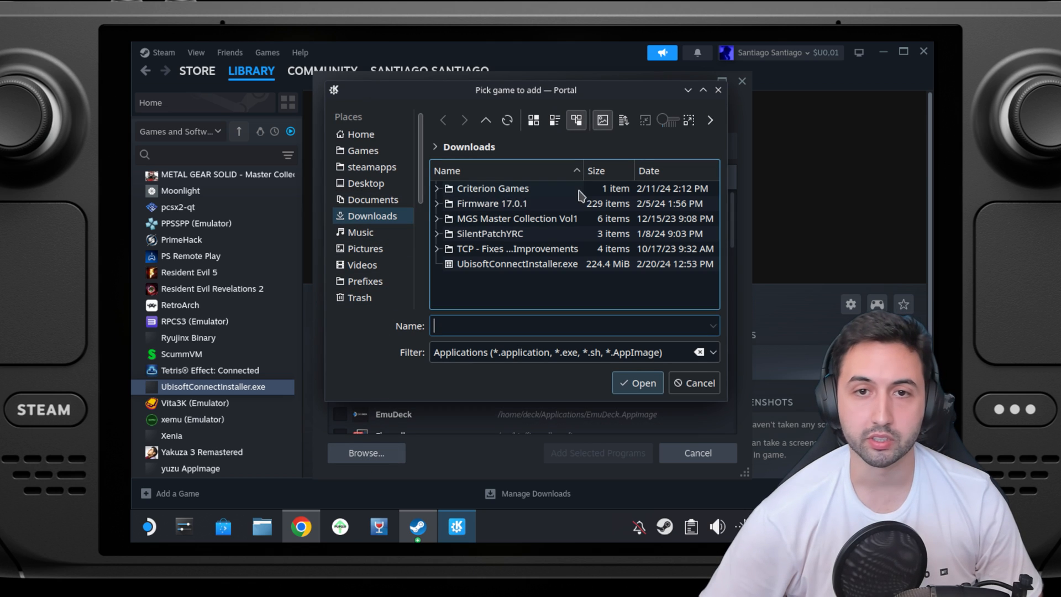
{"action": "left_click", "coordinate": [361, 150]}
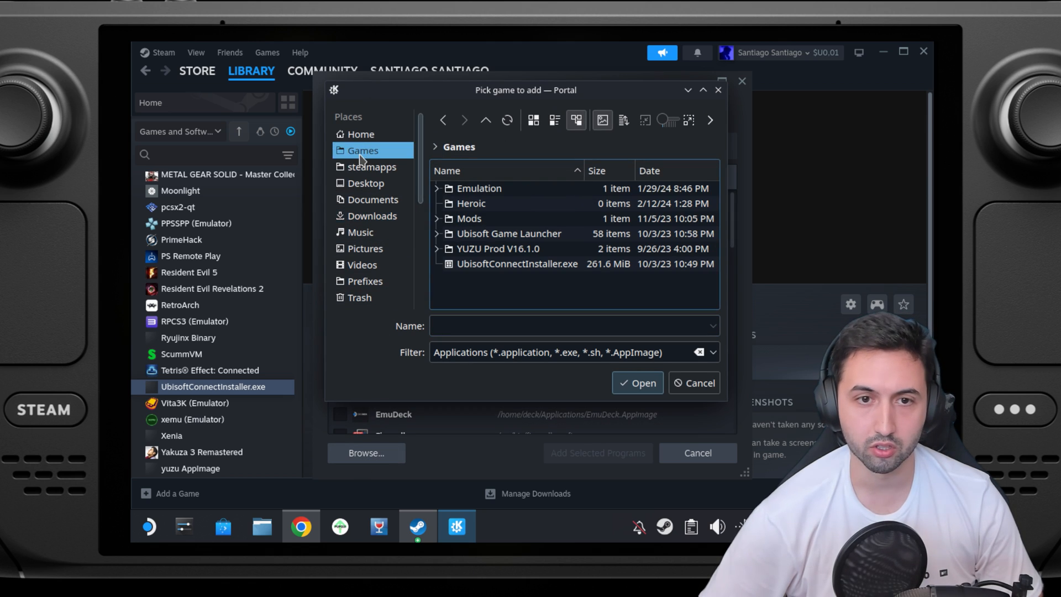
{"action": "left_click", "coordinate": [361, 134]}
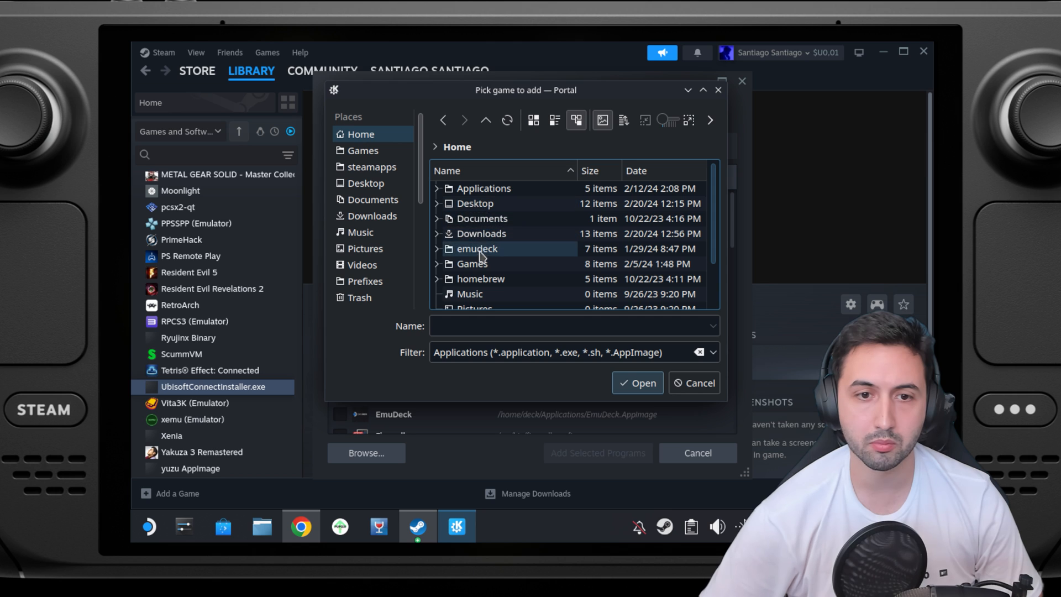
{"action": "scroll", "scroll_direction": "down", "scroll_amount": 3}
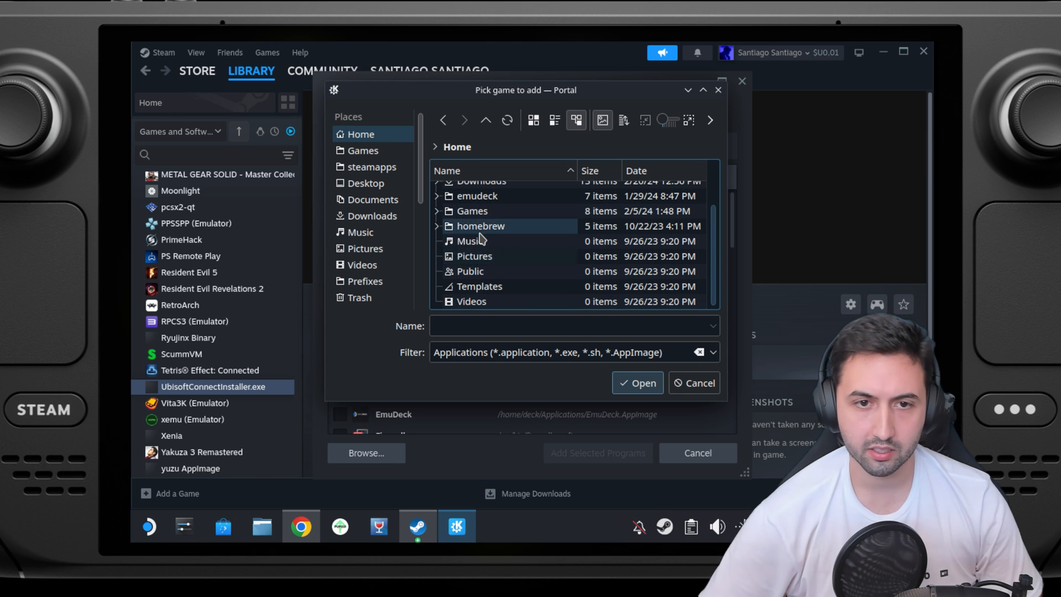
{"action": "double_click", "coordinate": [471, 210]}
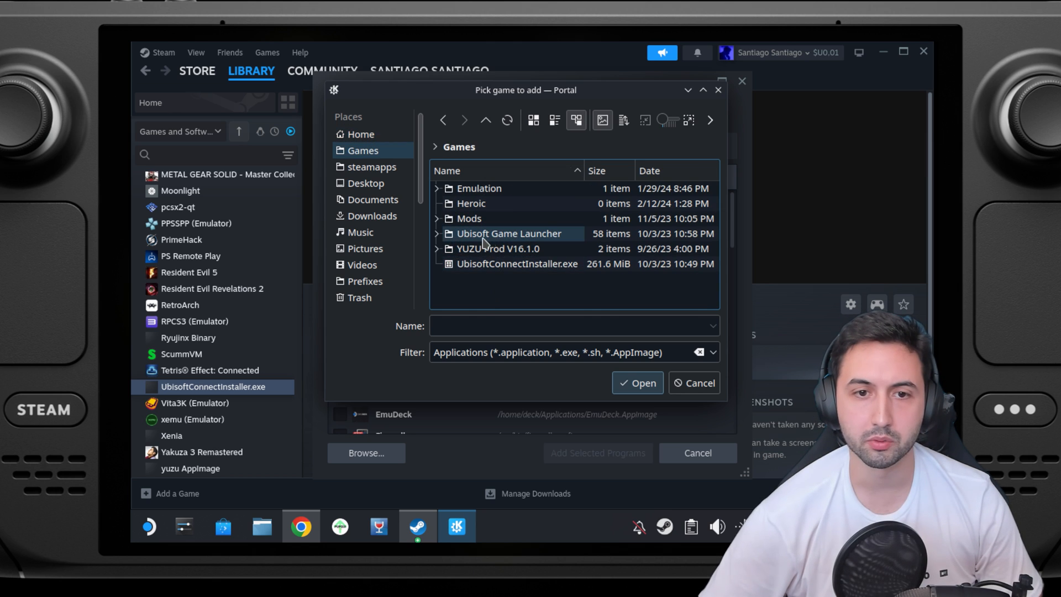
{"action": "double_click", "coordinate": [506, 233]}
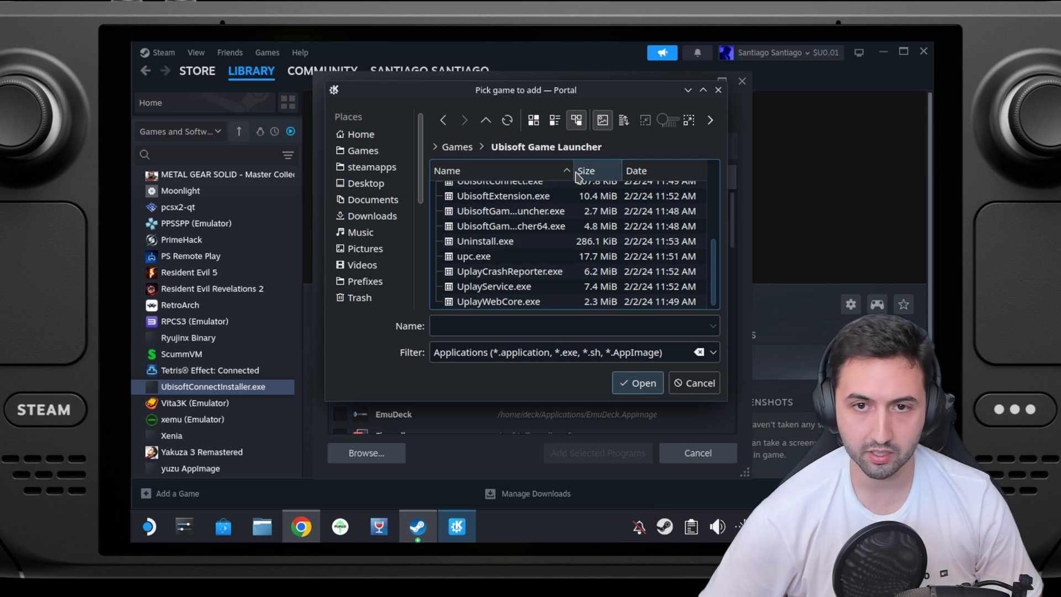
{"action": "left_click", "coordinate": [510, 226]}
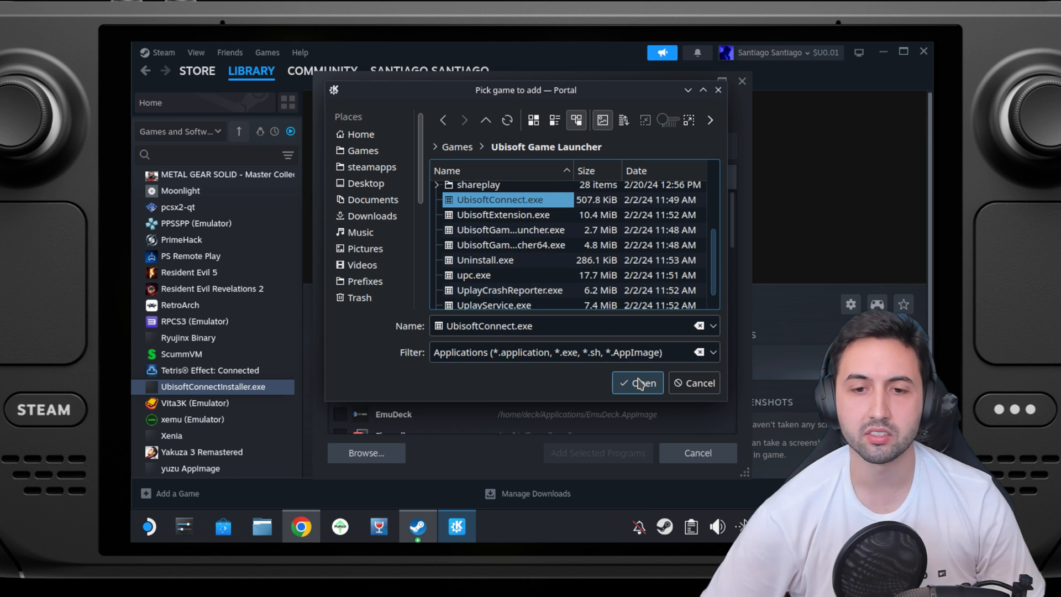
{"action": "left_click", "coordinate": [636, 383]}
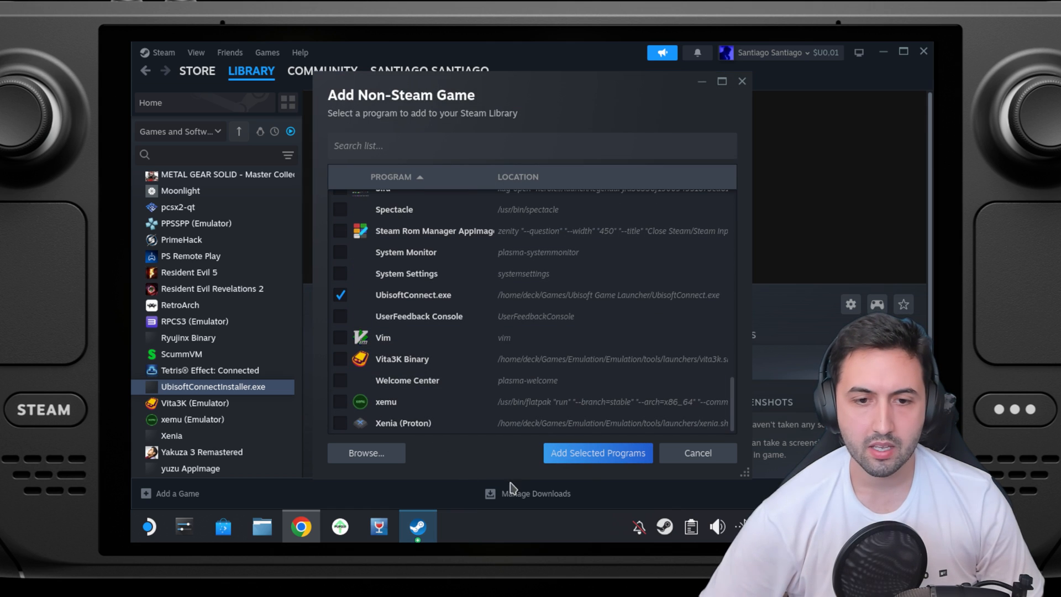
{"action": "left_click", "coordinate": [597, 452]}
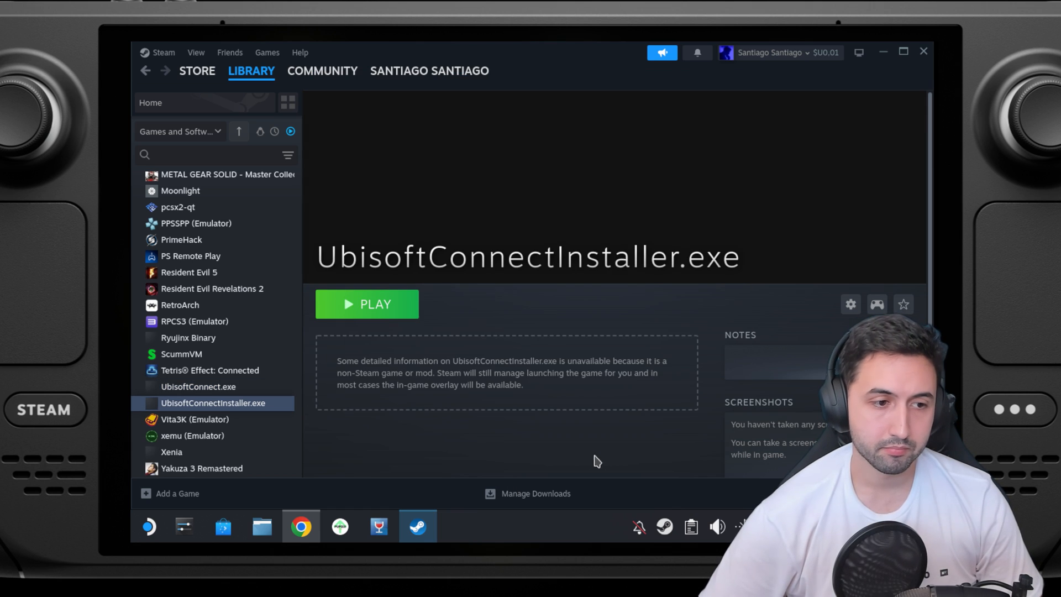
Force a specific Steam Play compatibility tool in UbisoftConnect.exe's shortcut properties
{"action": "left_click", "coordinate": [198, 386]}
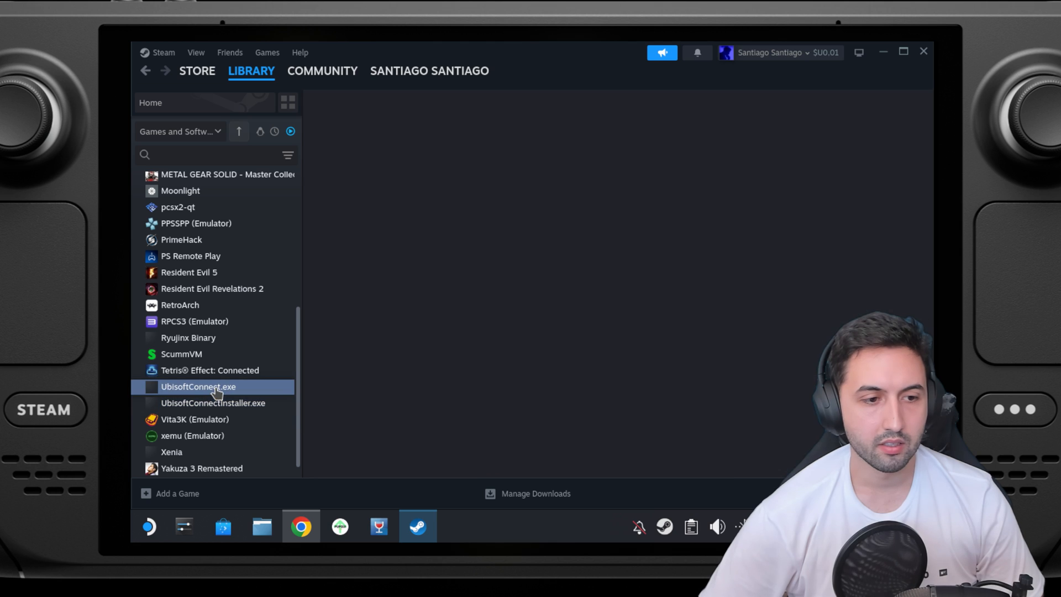
{"action": "left_click", "coordinate": [198, 386]}
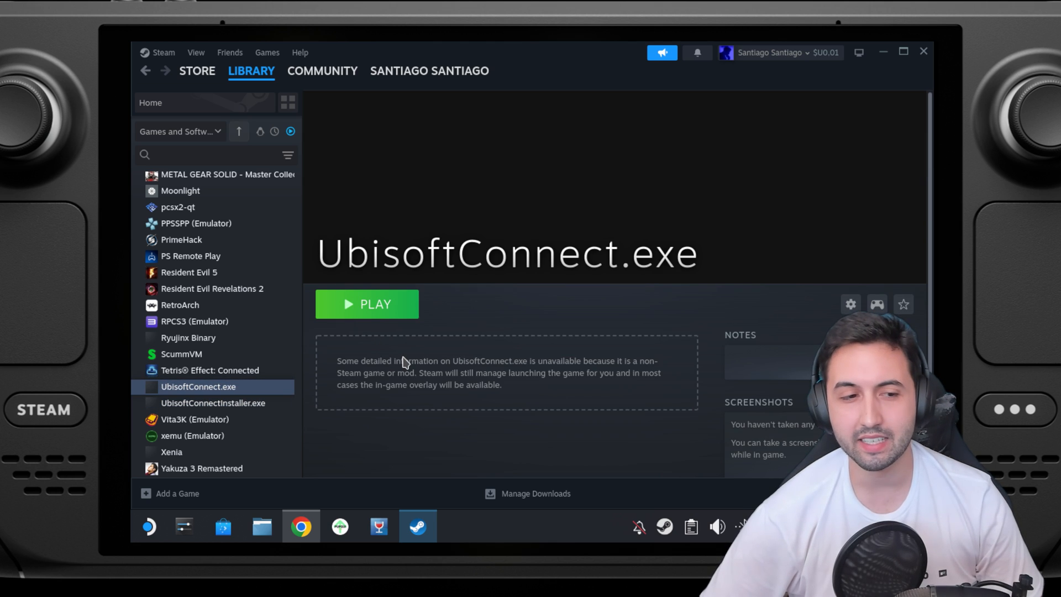
{"action": "right_click", "coordinate": [198, 386]}
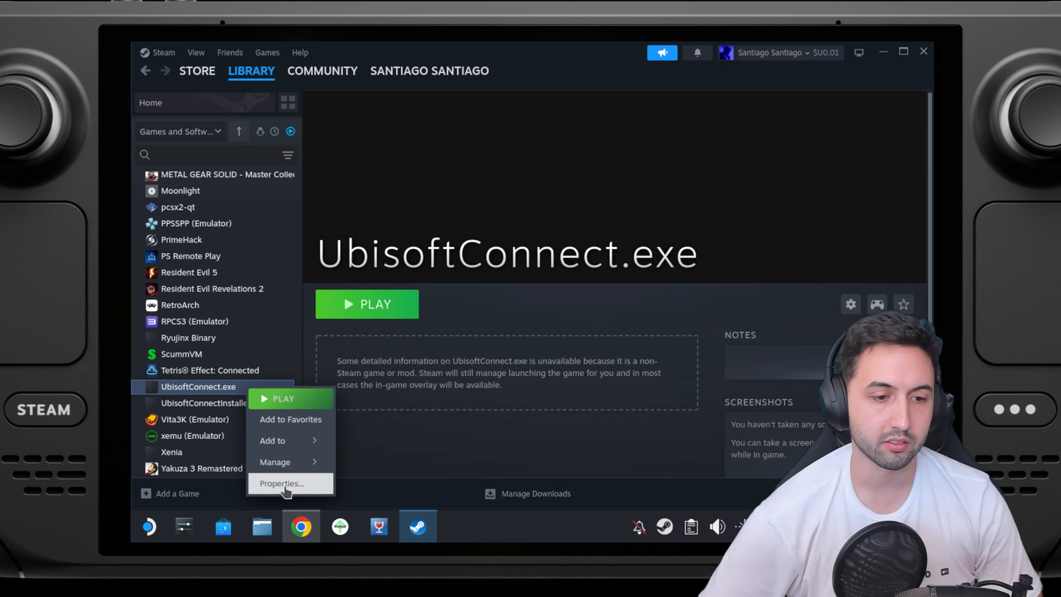
{"action": "left_click", "coordinate": [281, 483]}
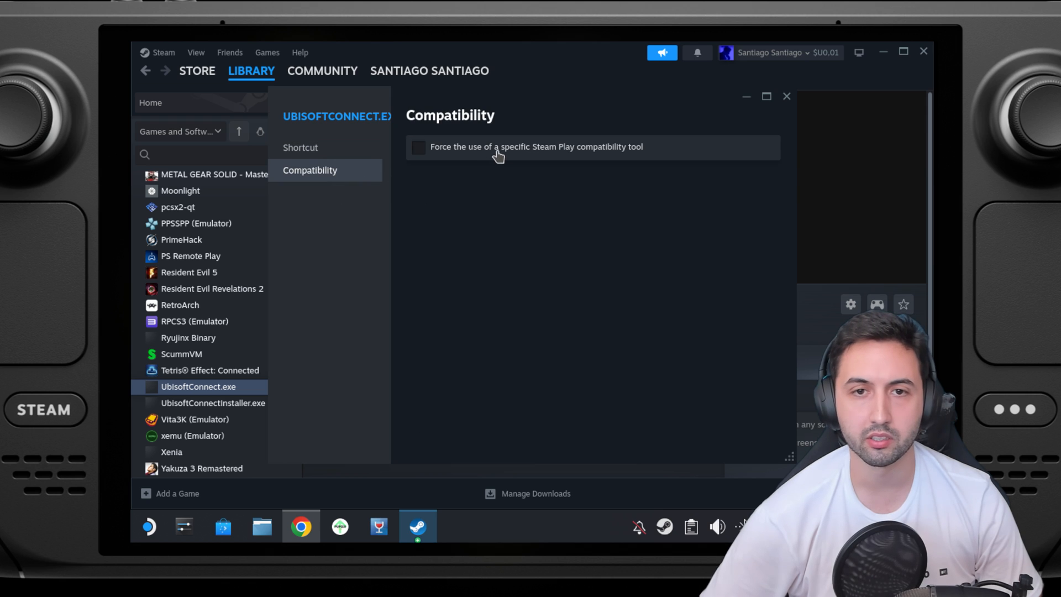
{"action": "left_click", "coordinate": [418, 147]}
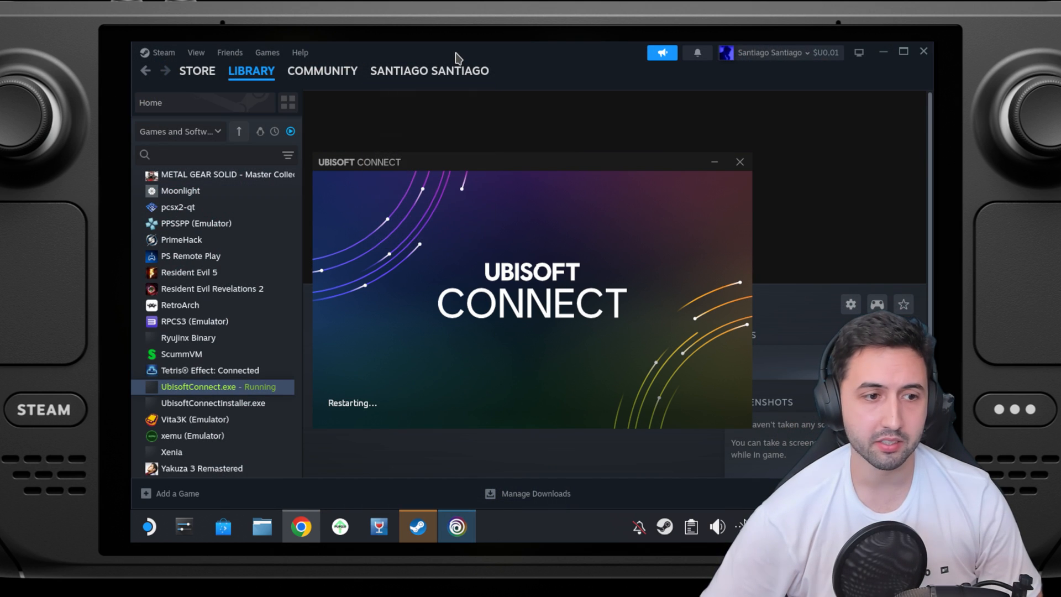
Select the installer shortcut in the library and bring up the signed-in Ubisoft Connect window
{"action": "left_click", "coordinate": [213, 403]}
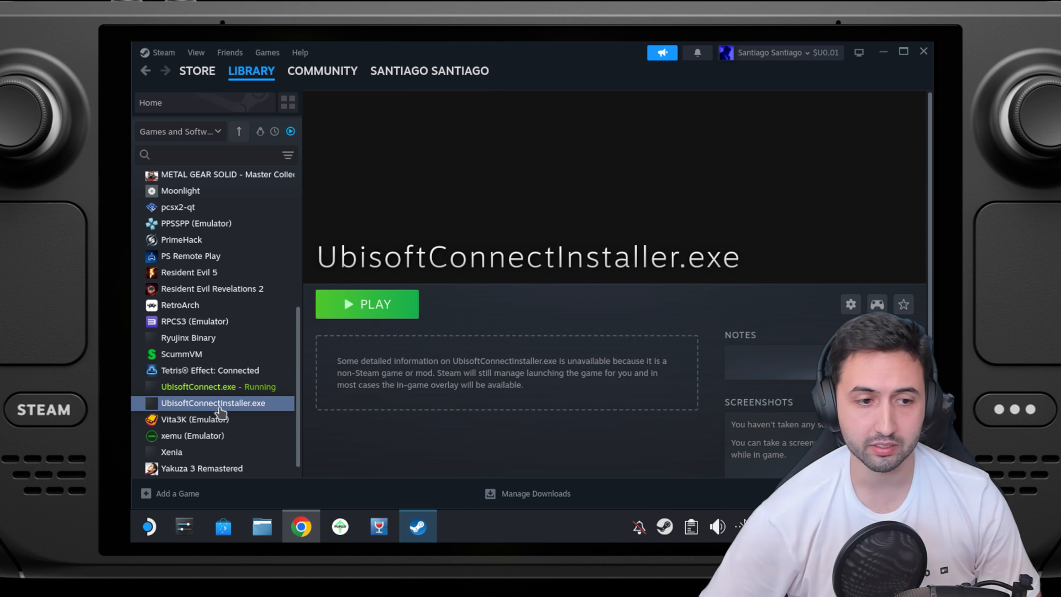
{"action": "right_click", "coordinate": [212, 403]}
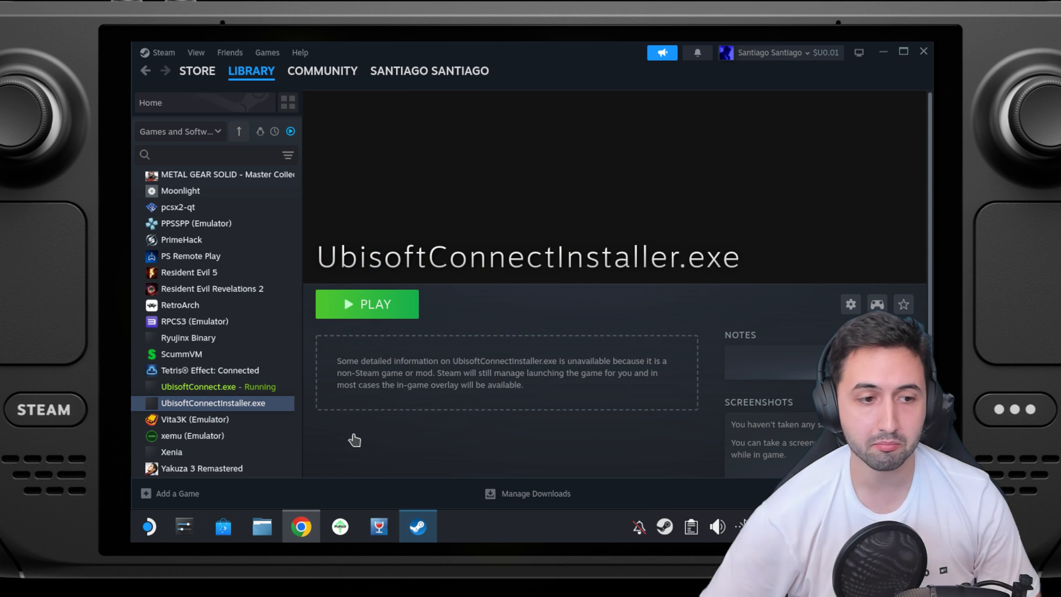
{"action": "left_click", "coordinate": [367, 304]}
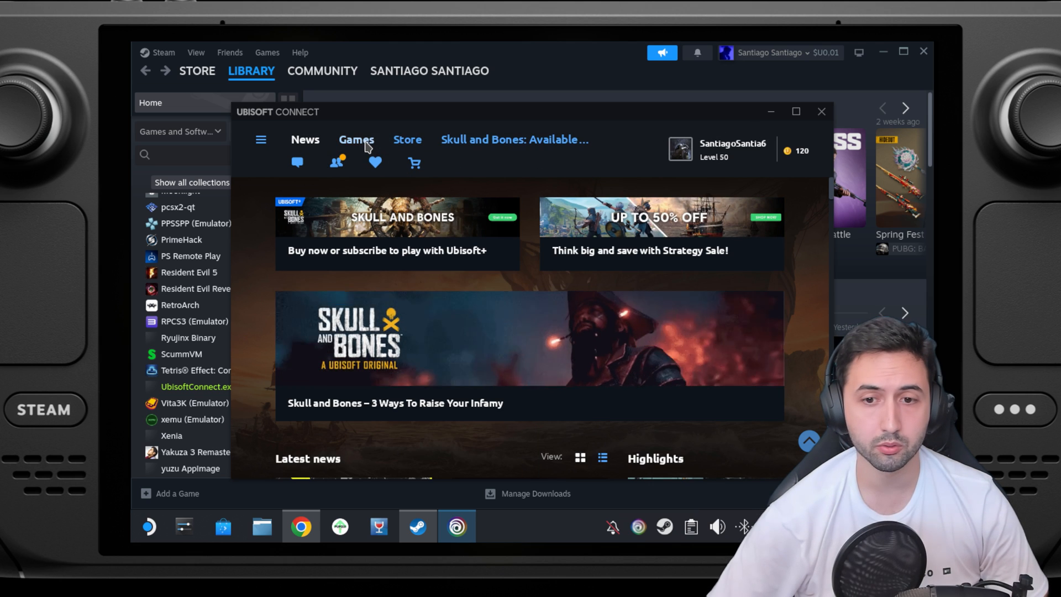
Browse the owned games in Ubisoft Connect's Games library, then open UbisoftConnect.exe's Steam properties
{"action": "left_click", "coordinate": [356, 140]}
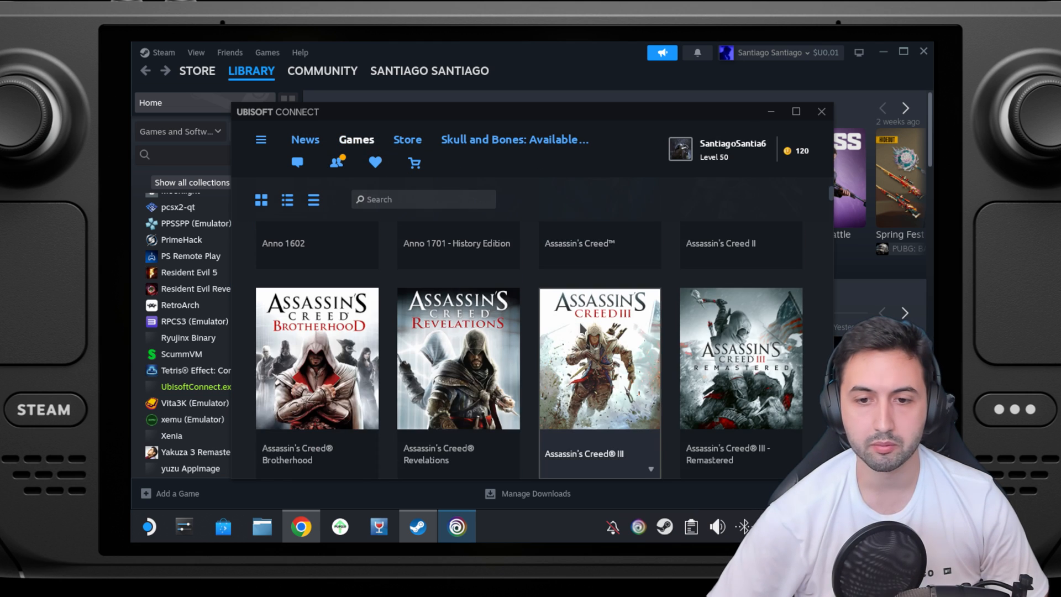
{"action": "scroll", "scroll_direction": "down", "scroll_amount": 3}
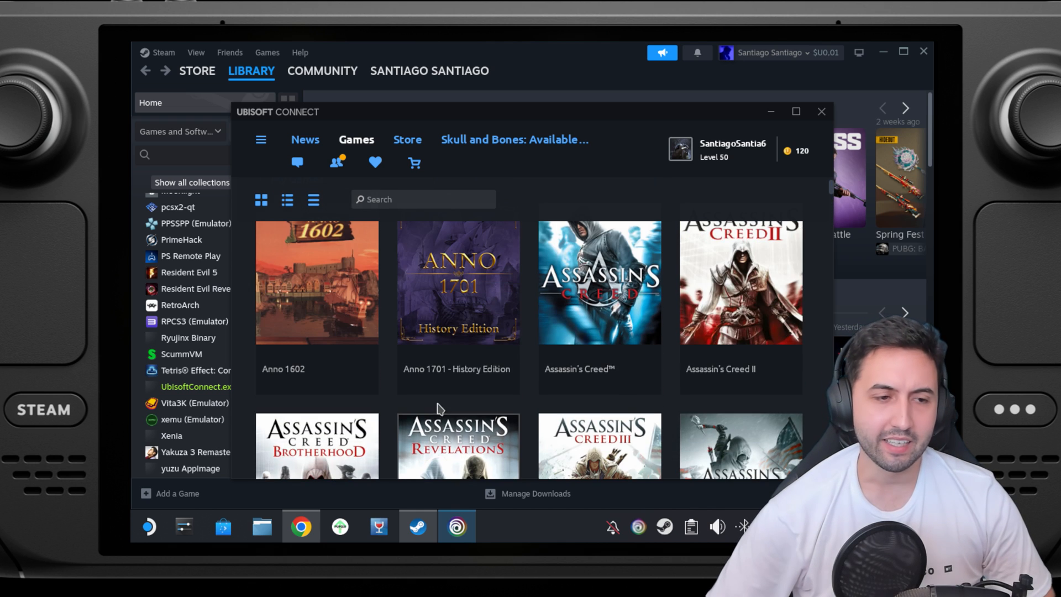
{"action": "left_click", "coordinate": [196, 386]}
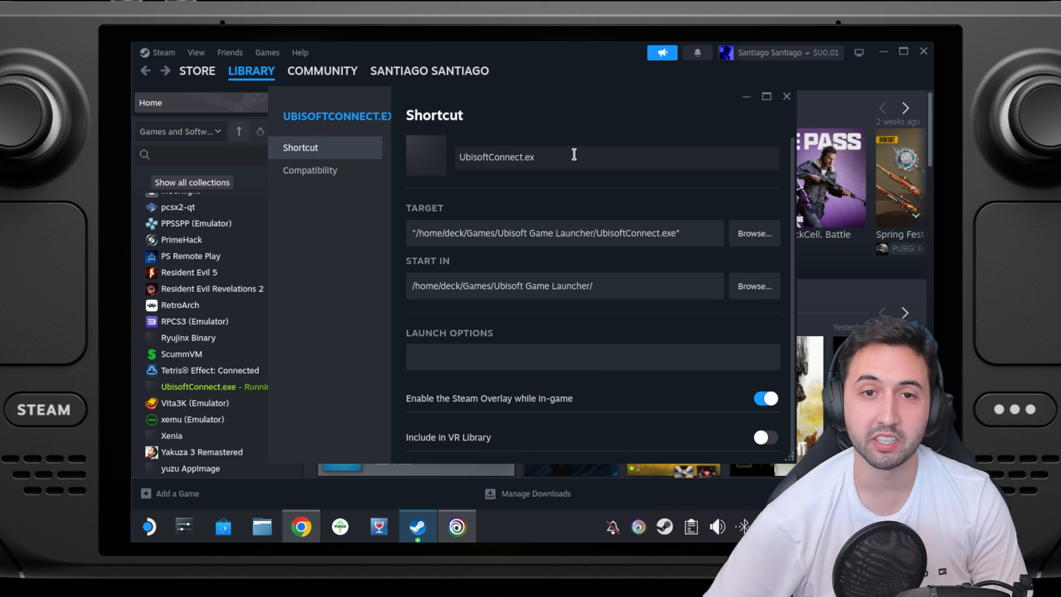
Rename the shortcut from UbisoftConnect.exe to 'Ubisoft Connect', leaving the icon unchanged
{"action": "type", "text": "Ubisoft Connect"}
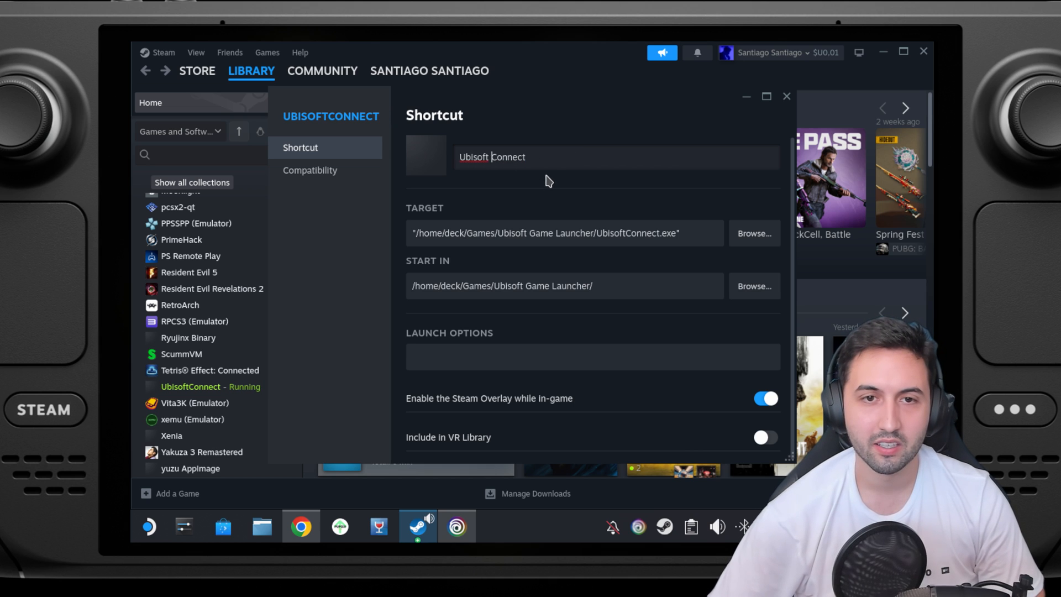
{"action": "left_click", "coordinate": [426, 156]}
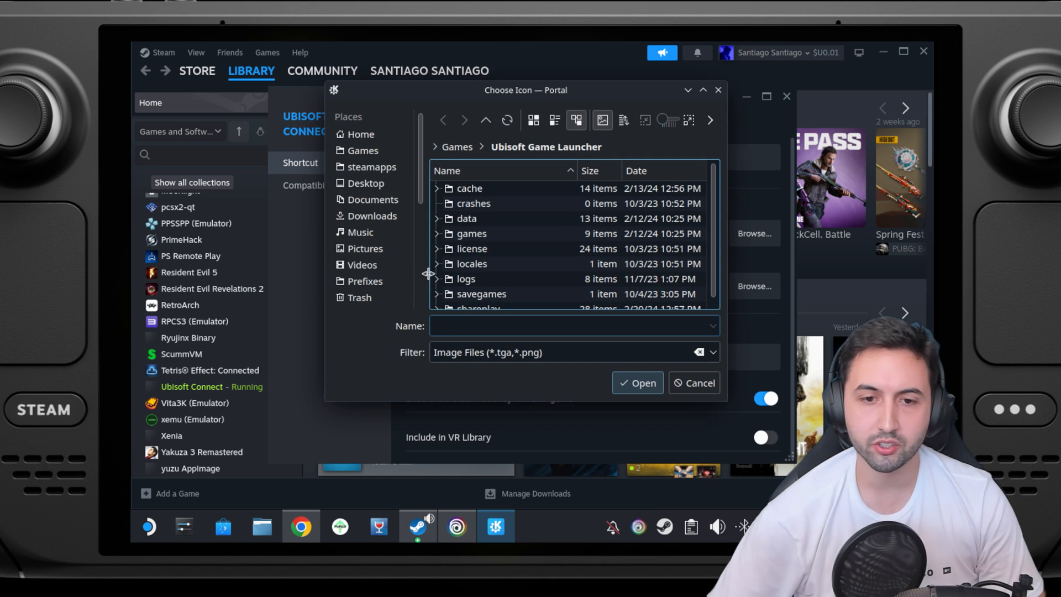
{"action": "left_click", "coordinate": [693, 383]}
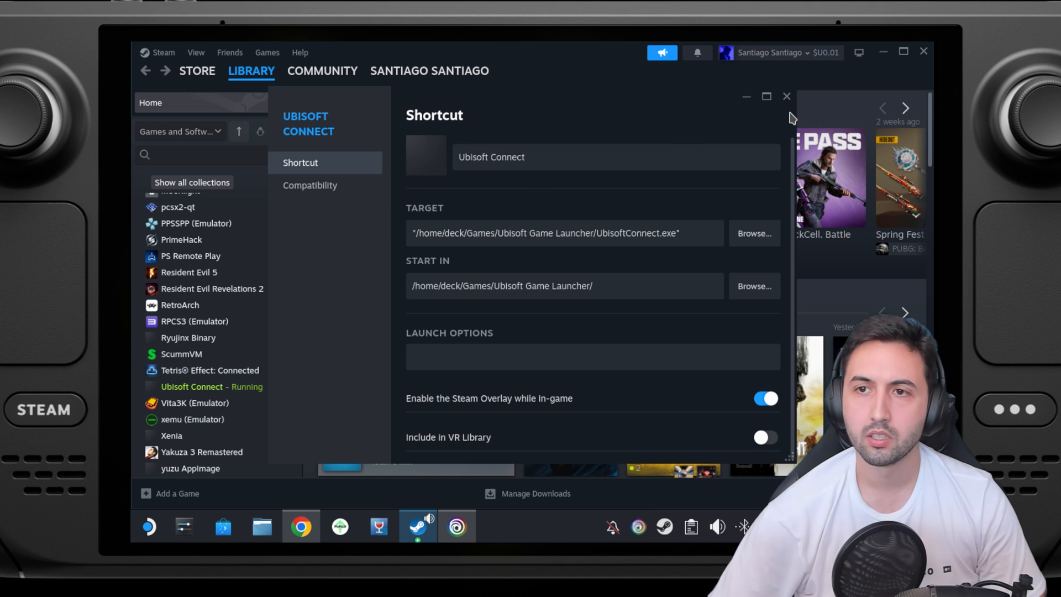
{"action": "left_click", "coordinate": [457, 525]}
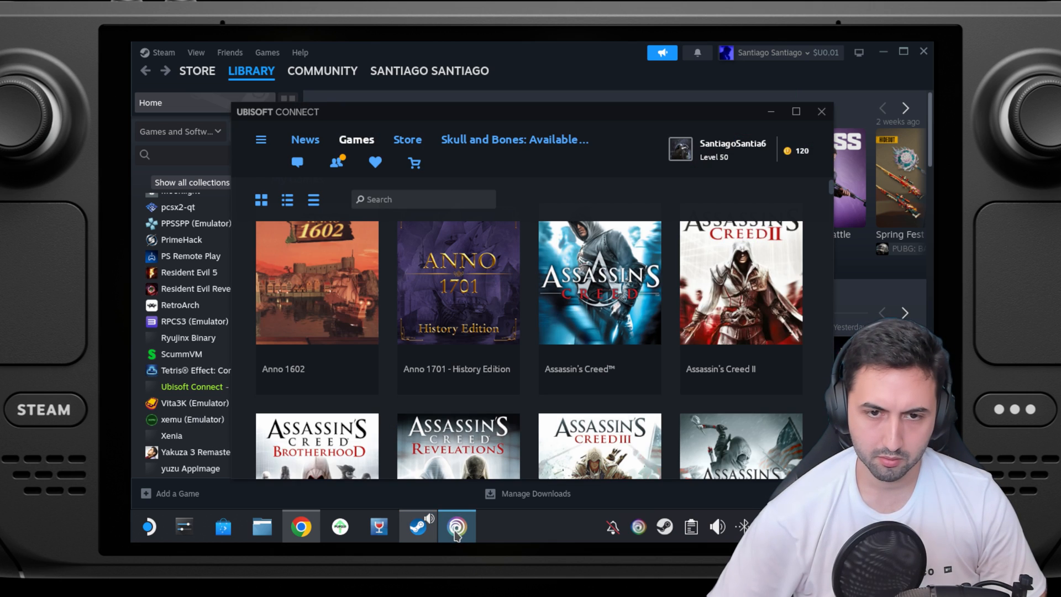
{"action": "mouse_move", "coordinate": [633, 504]}
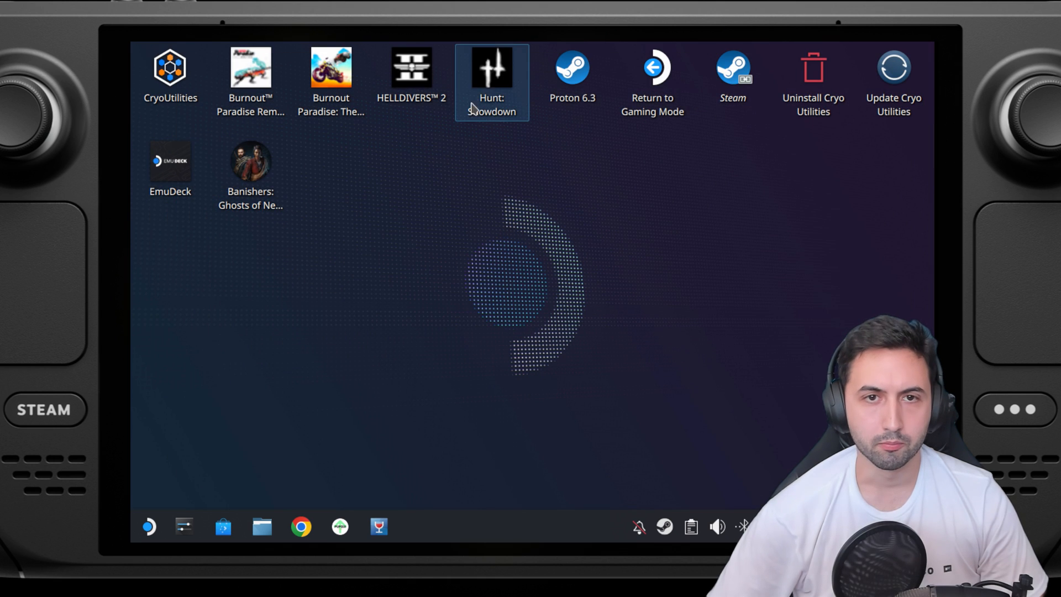
{"action": "mouse_move", "coordinate": [653, 81]}
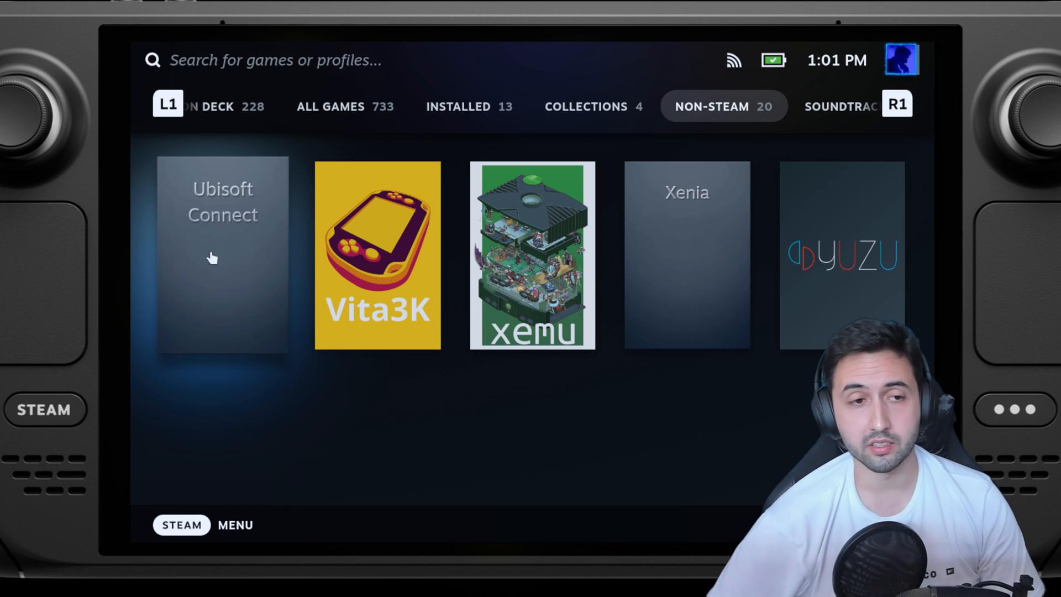
{"action": "mouse_move", "coordinate": [224, 288]}
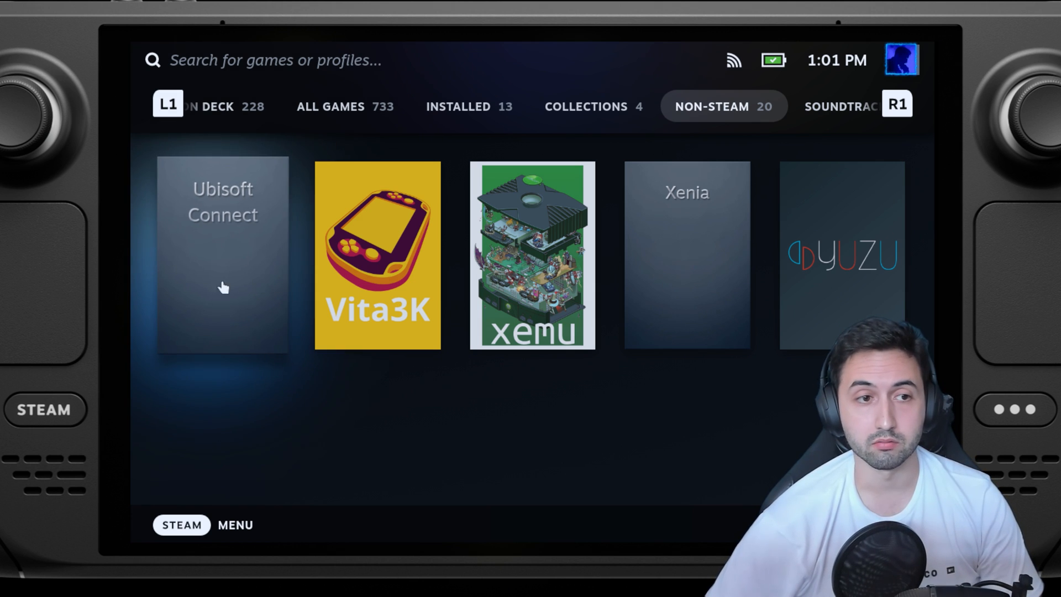
From the Ubisoft Connect tile's options, open SteamGridDB artwork and apply a capsule image
{"action": "right_click", "coordinate": [222, 254]}
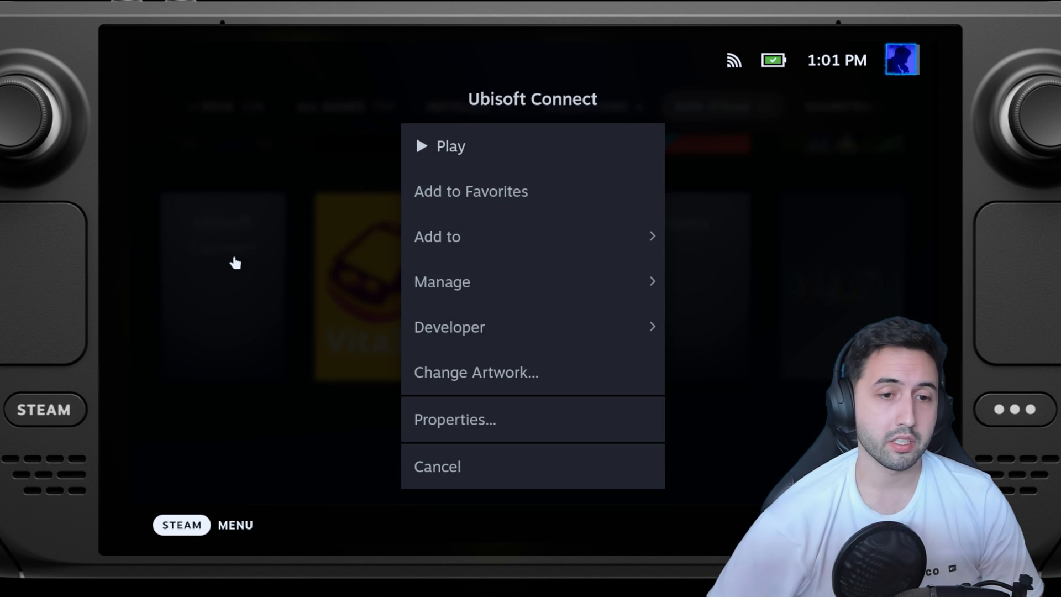
{"action": "left_click", "coordinate": [437, 466]}
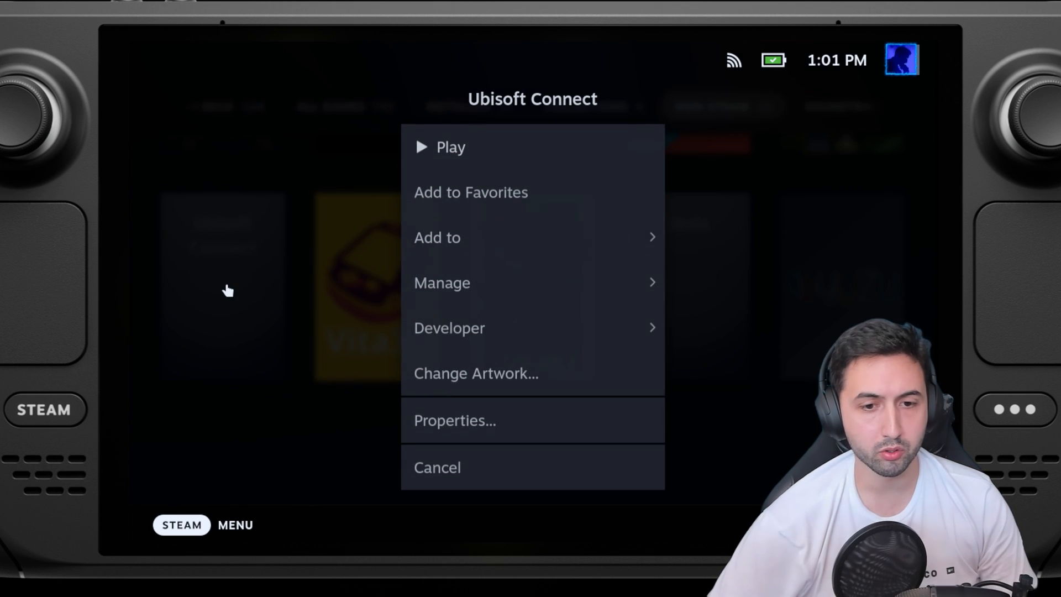
{"action": "left_click", "coordinate": [476, 373]}
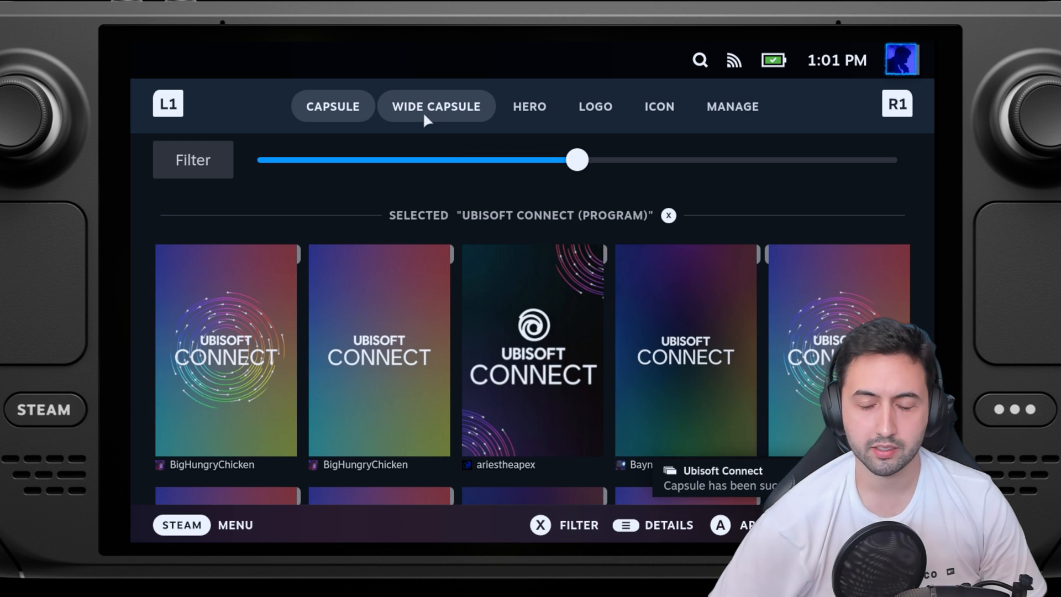
Apply a wide capsule, a dark hero banner, a logo and an icon to Ubisoft Connect
{"action": "left_click_drag", "start_coordinate": [576, 160], "coordinate": [473, 160]}
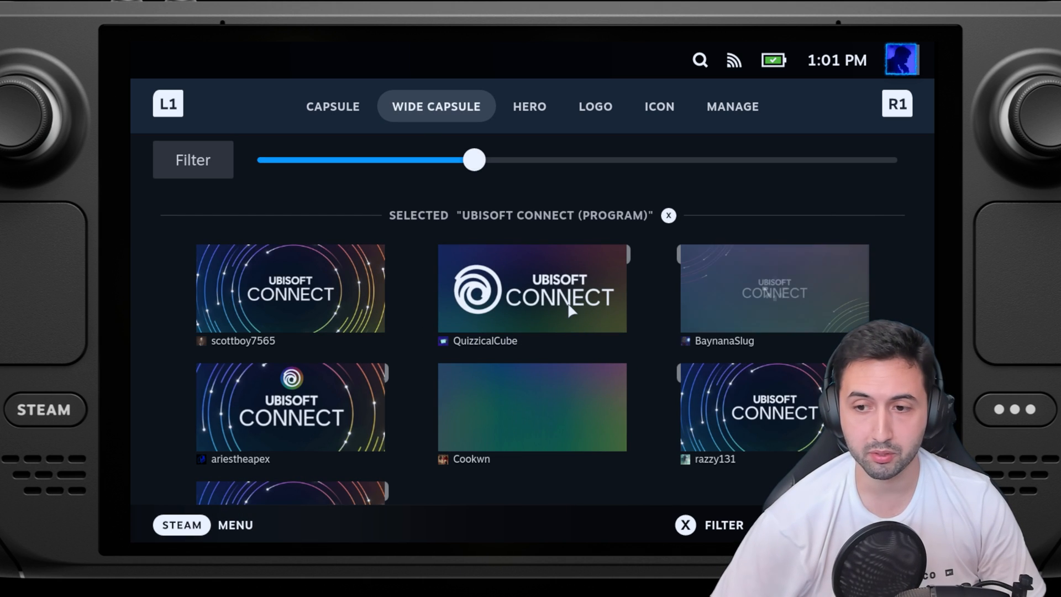
{"action": "left_click", "coordinate": [529, 107]}
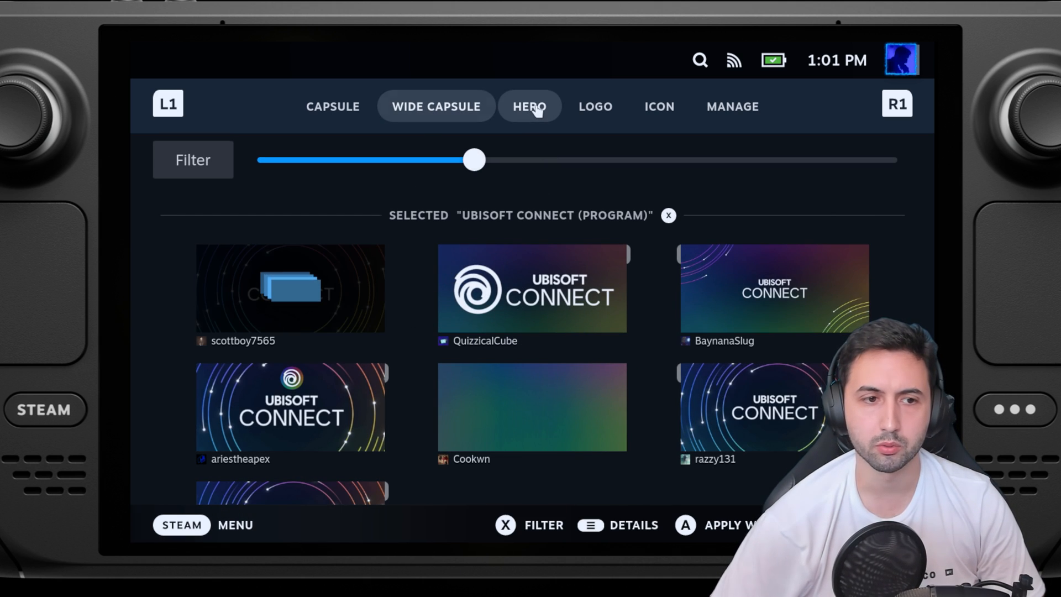
{"action": "left_click", "coordinate": [529, 106]}
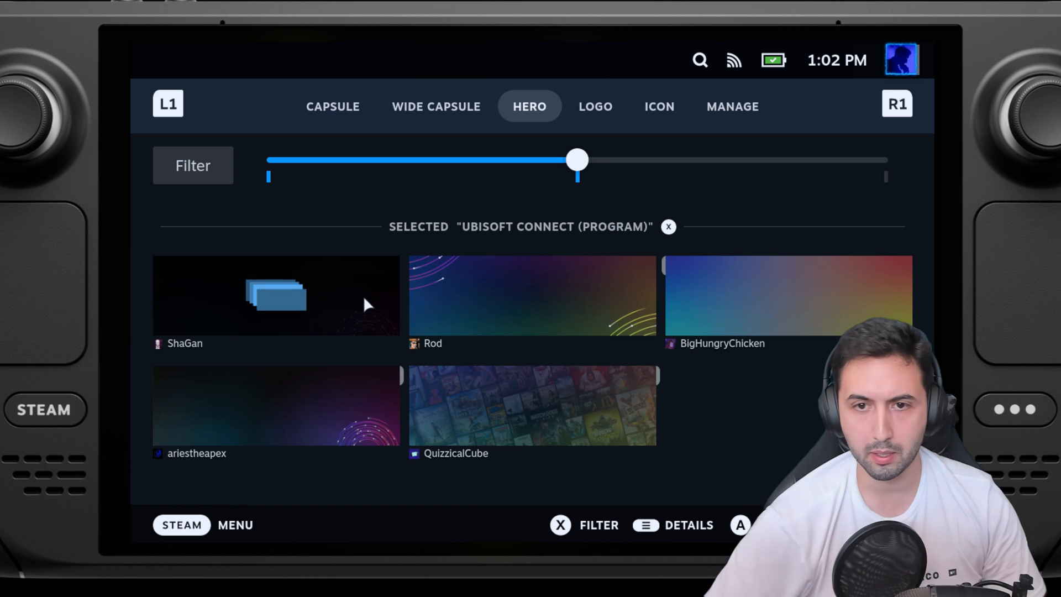
{"action": "left_click", "coordinate": [594, 106]}
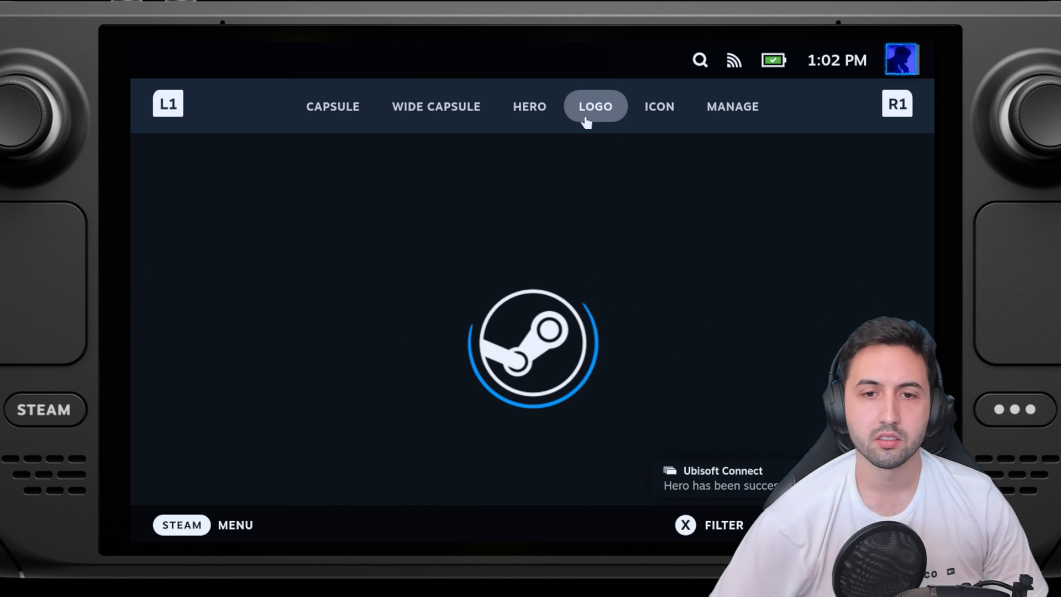
{"action": "left_click", "coordinate": [595, 106]}
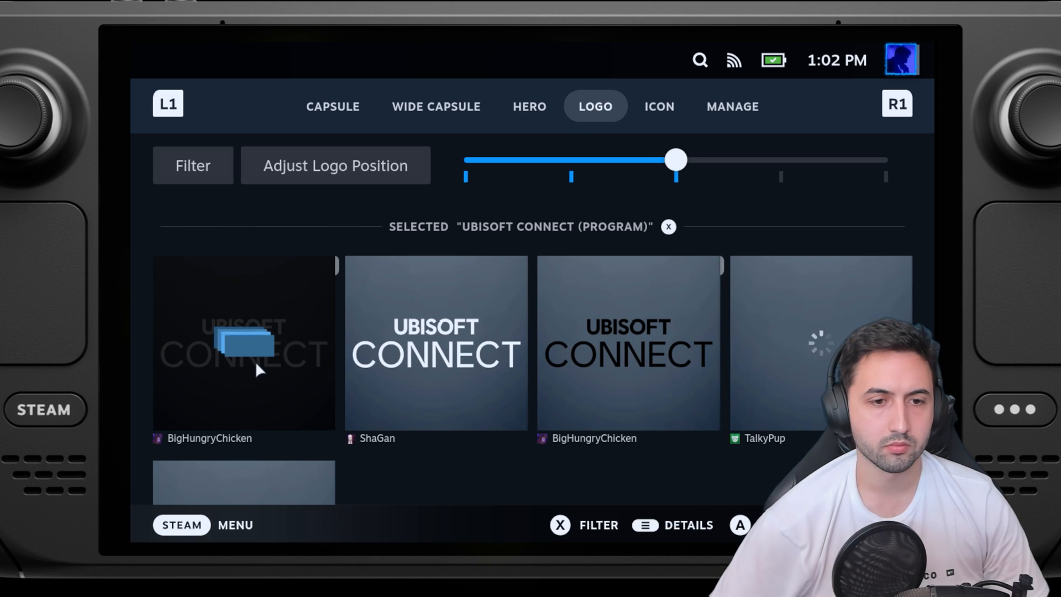
{"action": "left_click", "coordinate": [658, 106]}
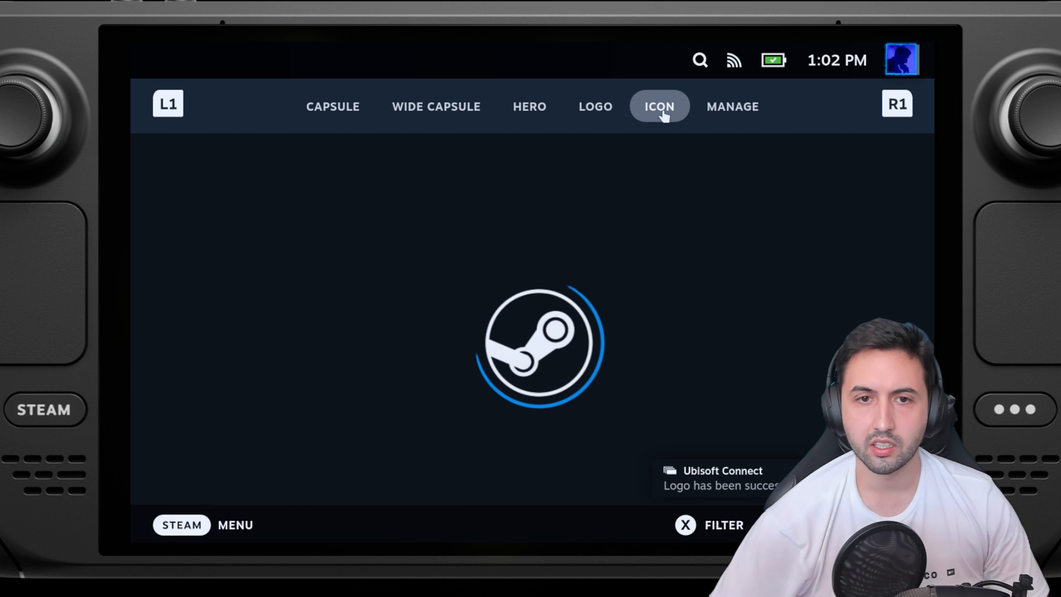
{"action": "left_click", "coordinate": [658, 106]}
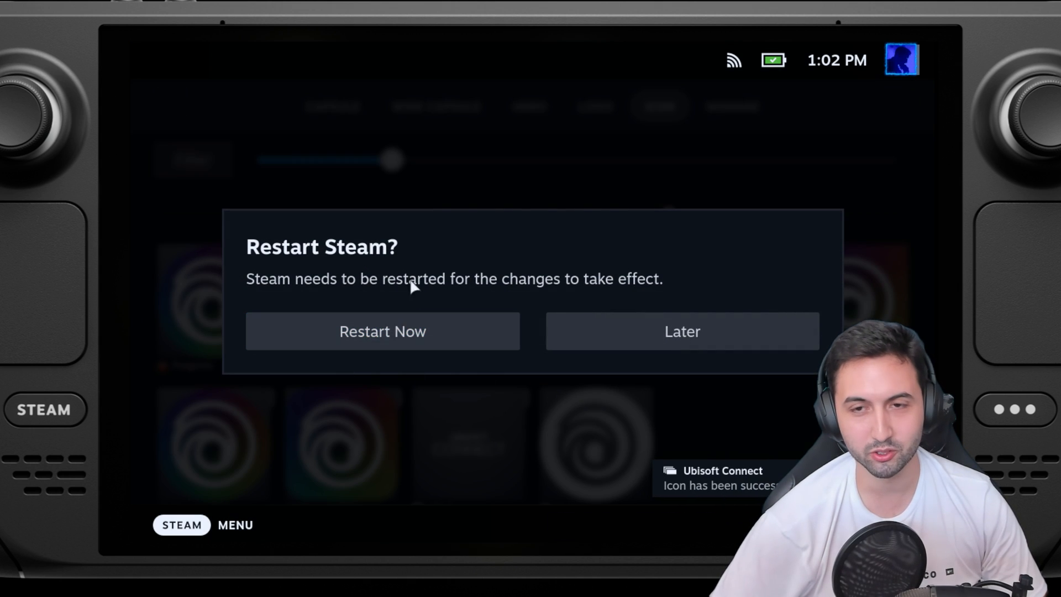
Restart Steam to apply the new artwork, then launch Ubisoft Connect from its page
{"action": "left_click", "coordinate": [681, 331]}
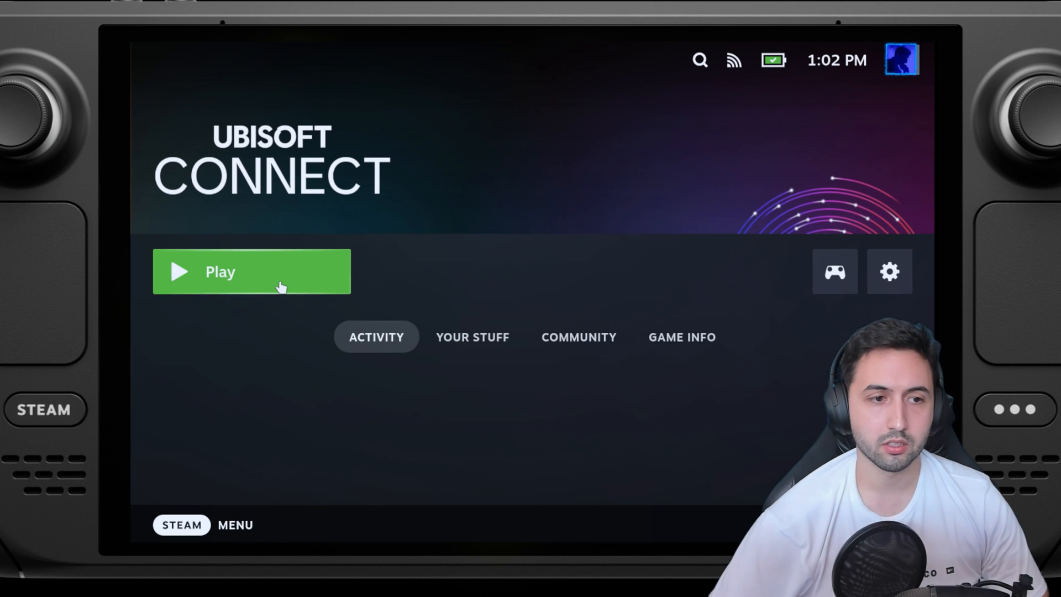
{"action": "left_click", "coordinate": [252, 271]}
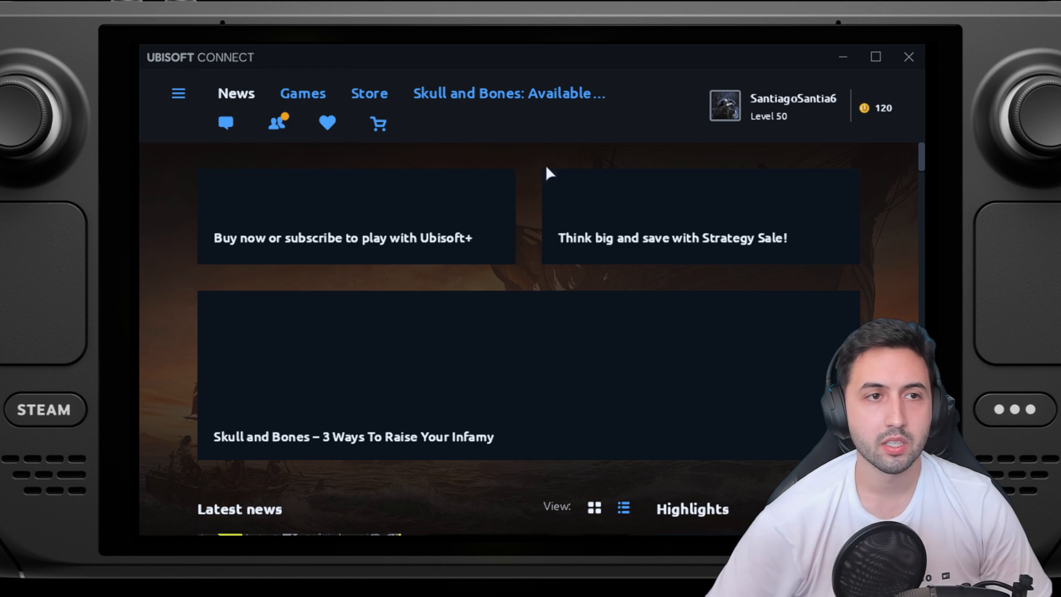
Uncheck 'Enable in-game overlay for supported games' in Ubisoft Connect settings, then return to Games
{"action": "left_click", "coordinate": [179, 92]}
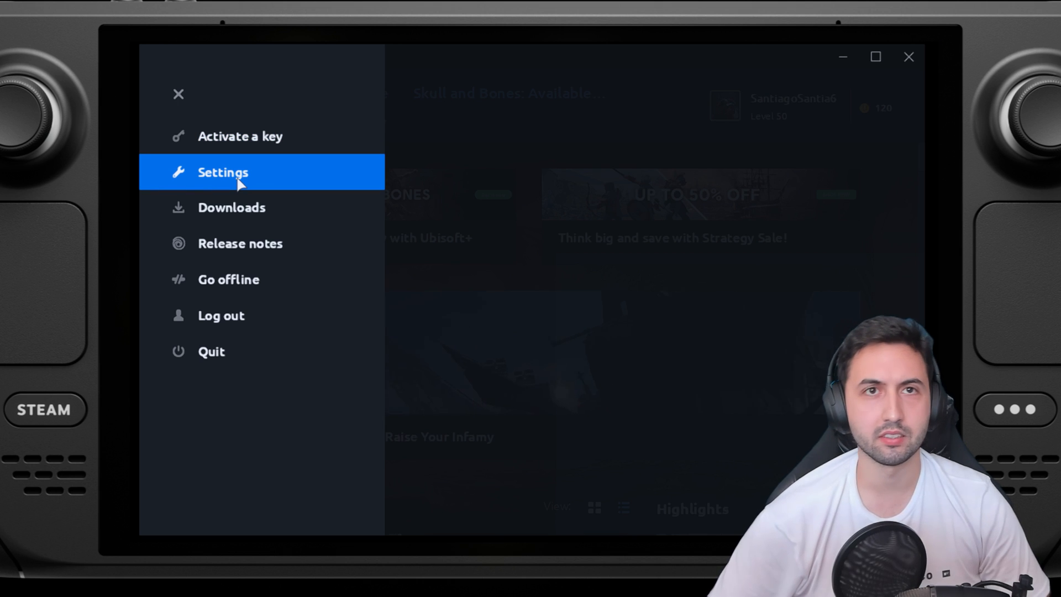
{"action": "left_click", "coordinate": [178, 94]}
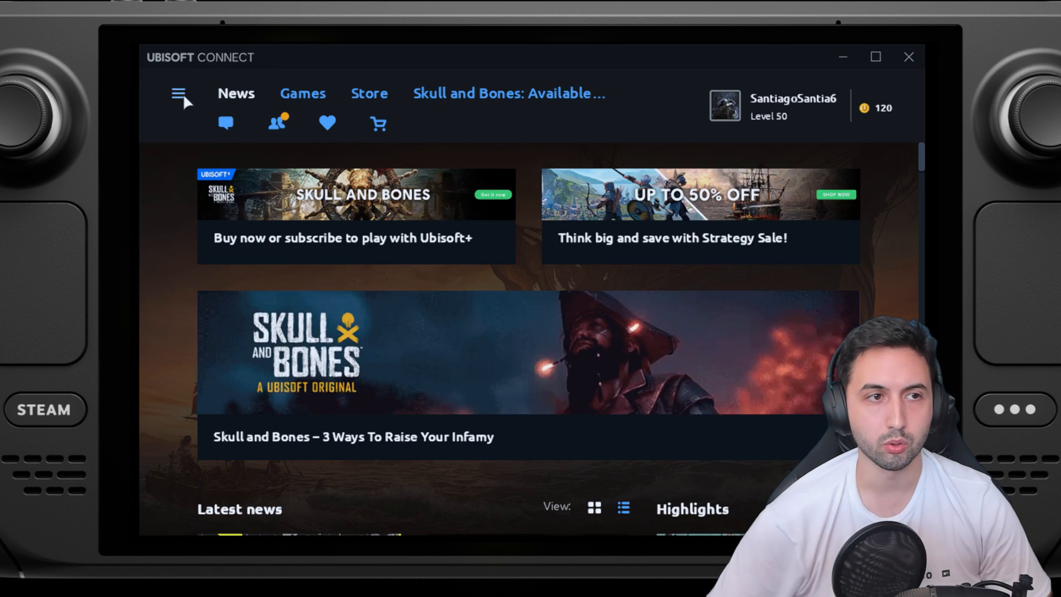
{"action": "left_click", "coordinate": [178, 92]}
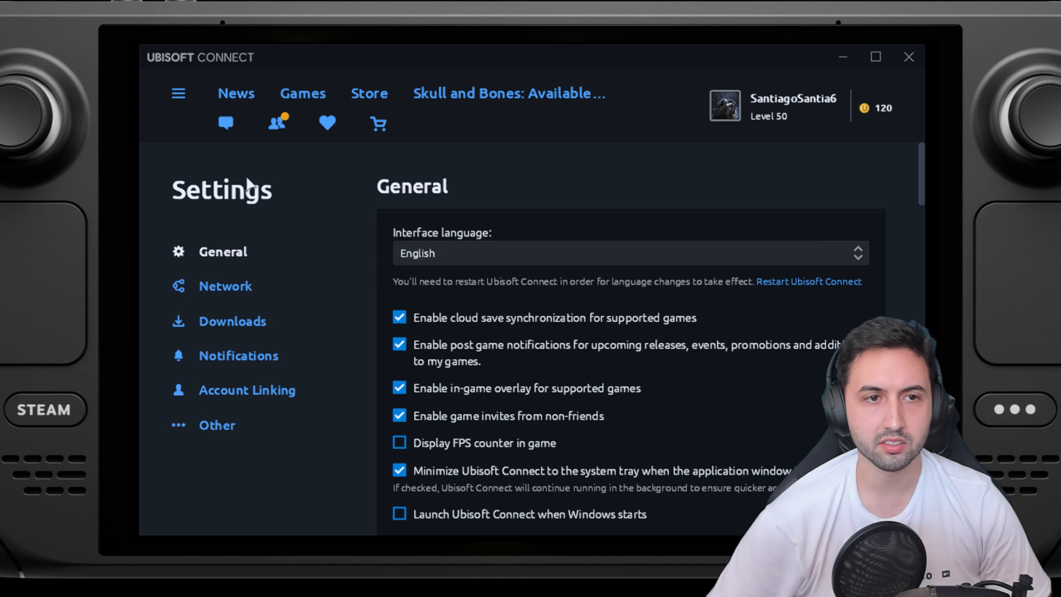
{"action": "scroll", "scroll_direction": "down", "scroll_amount": 3}
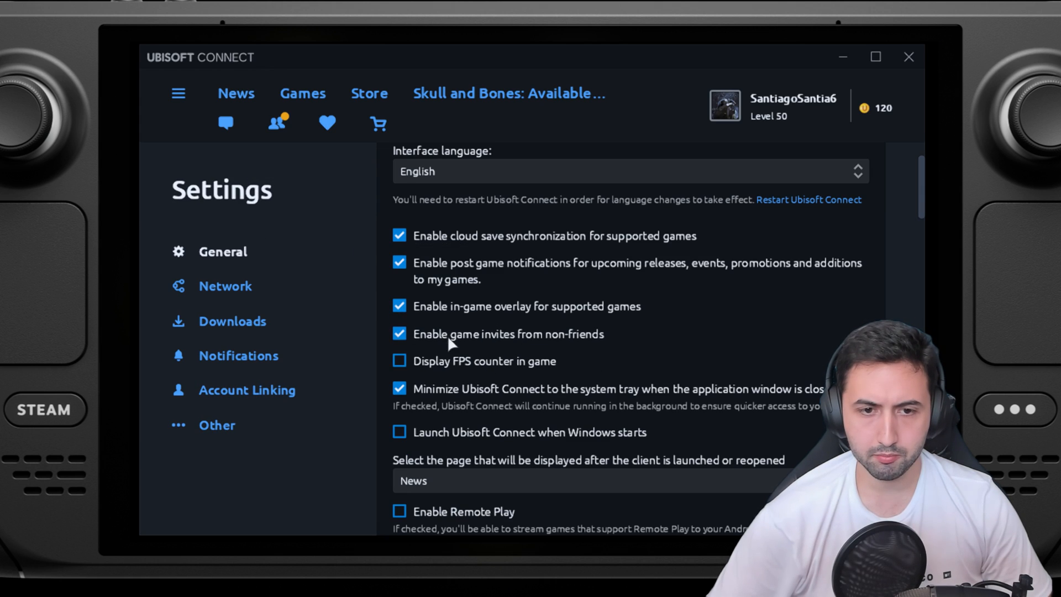
{"action": "left_click", "coordinate": [399, 305]}
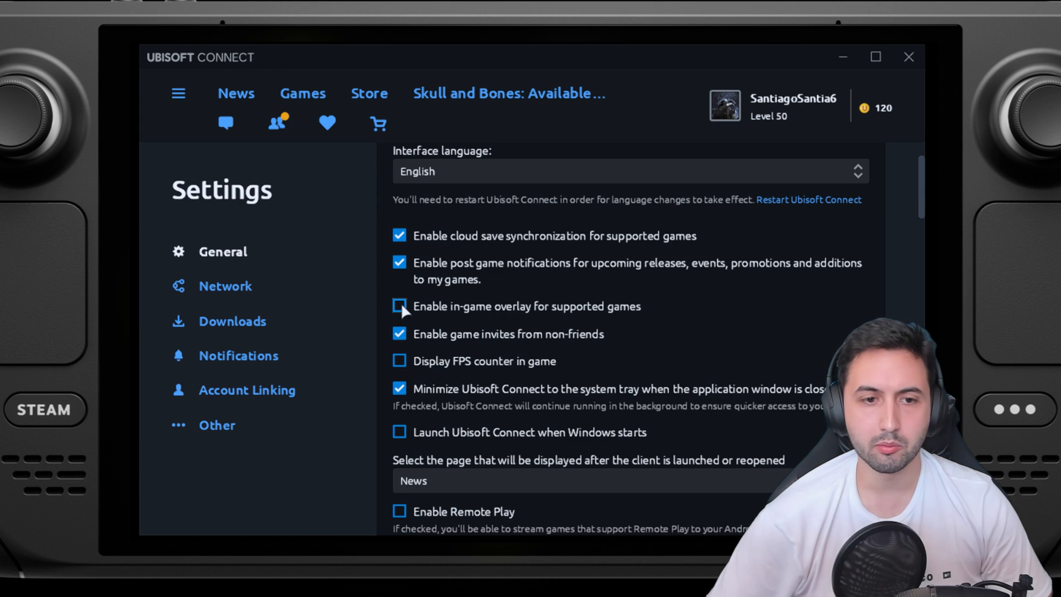
{"action": "scroll", "scroll_direction": "down", "scroll_amount": 3}
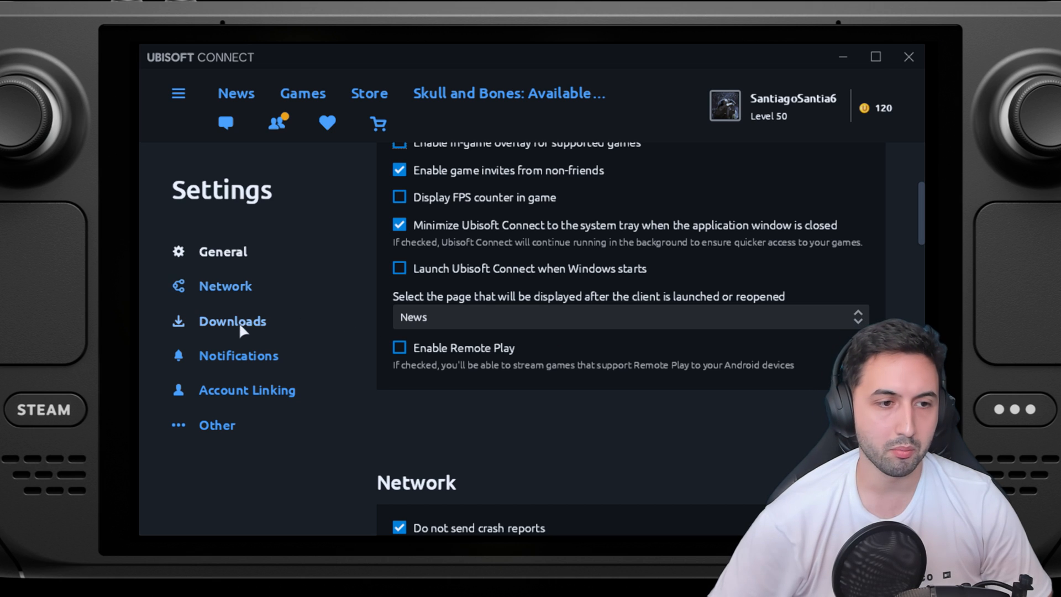
{"action": "left_click", "coordinate": [238, 355]}
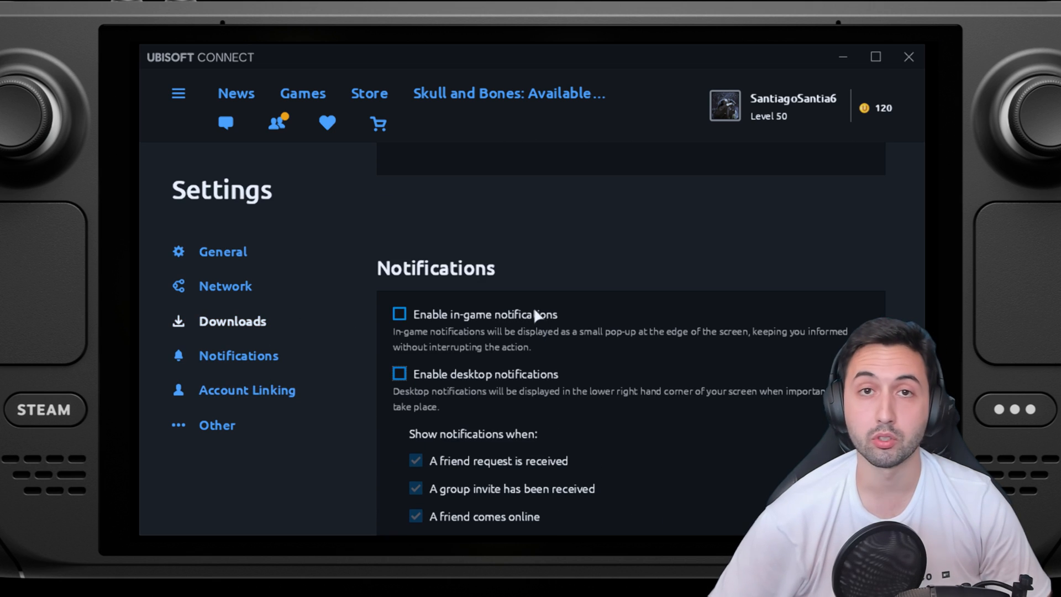
{"action": "left_click", "coordinate": [302, 94]}
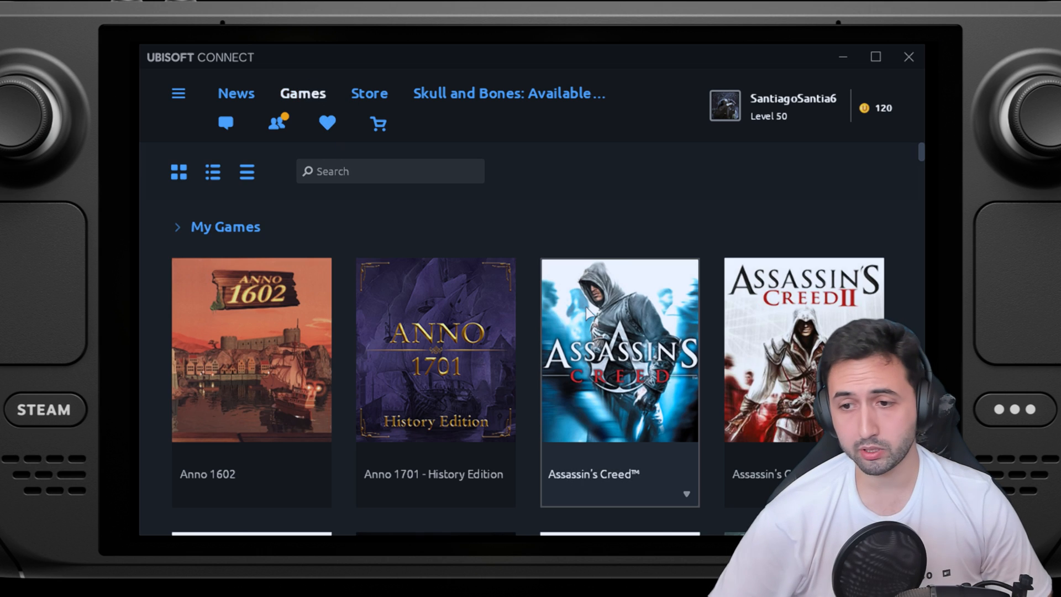
Open the Assassin's Creed® Unity page from My Games and start its download
{"action": "scroll", "scroll_direction": "down", "scroll_amount": 3}
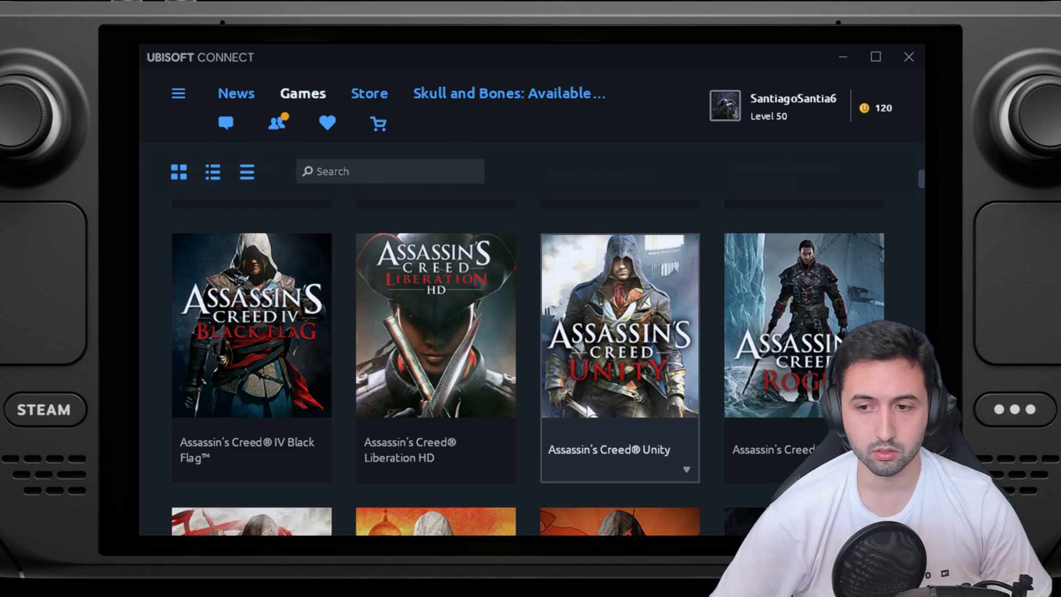
{"action": "left_click", "coordinate": [618, 326]}
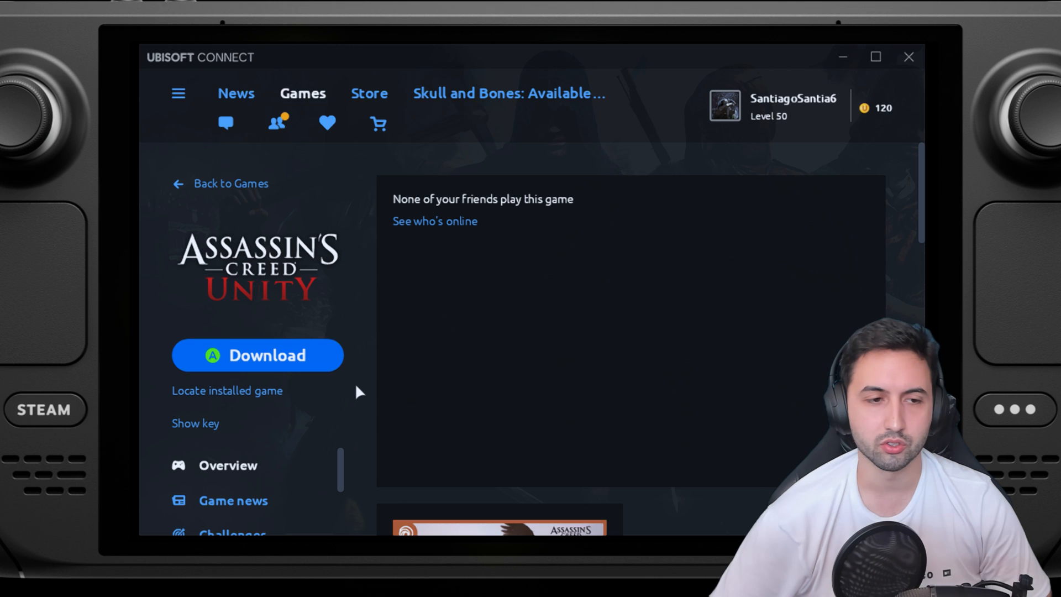
{"action": "left_click", "coordinate": [434, 221]}
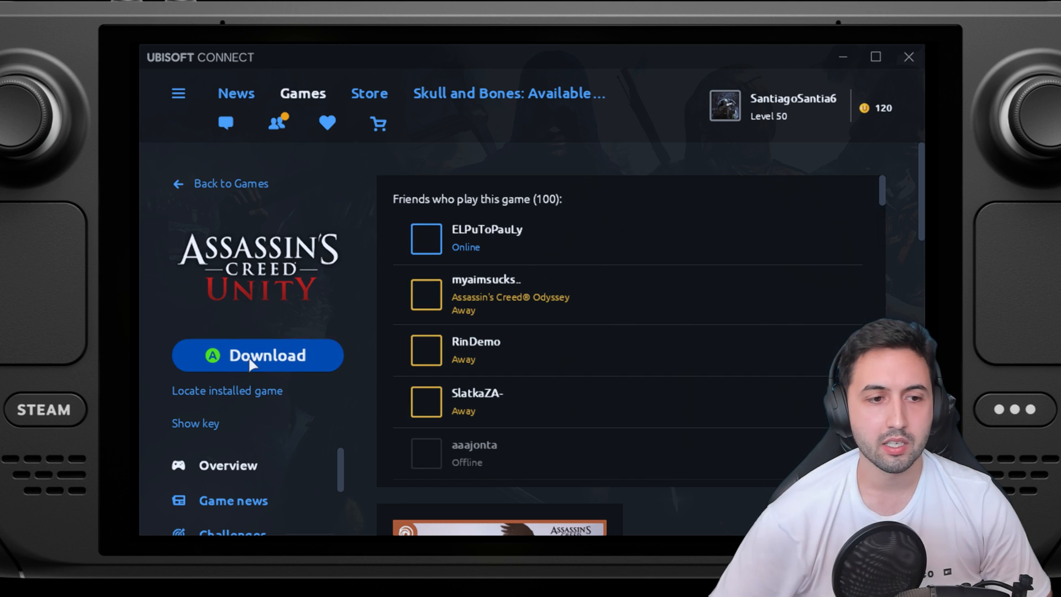
{"action": "left_click", "coordinate": [257, 355]}
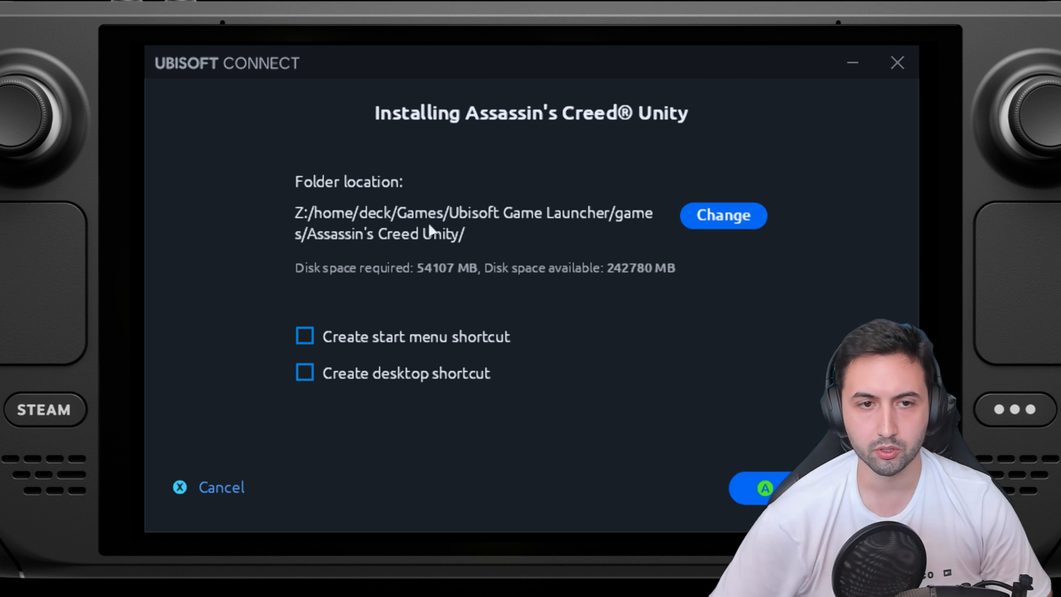
{"action": "mouse_move", "coordinate": [277, 252]}
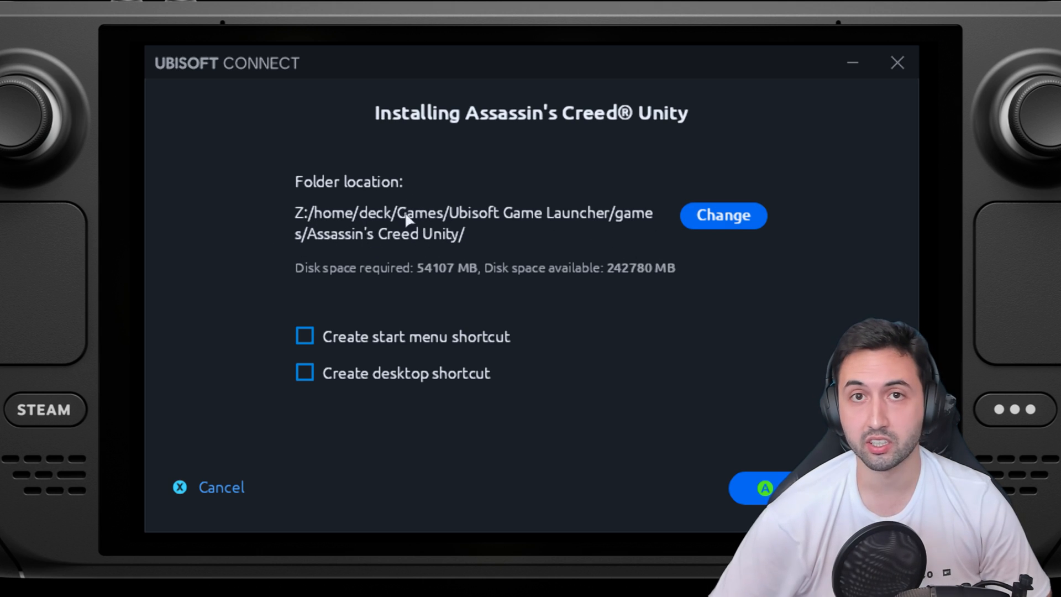
{"action": "mouse_move", "coordinate": [623, 277]}
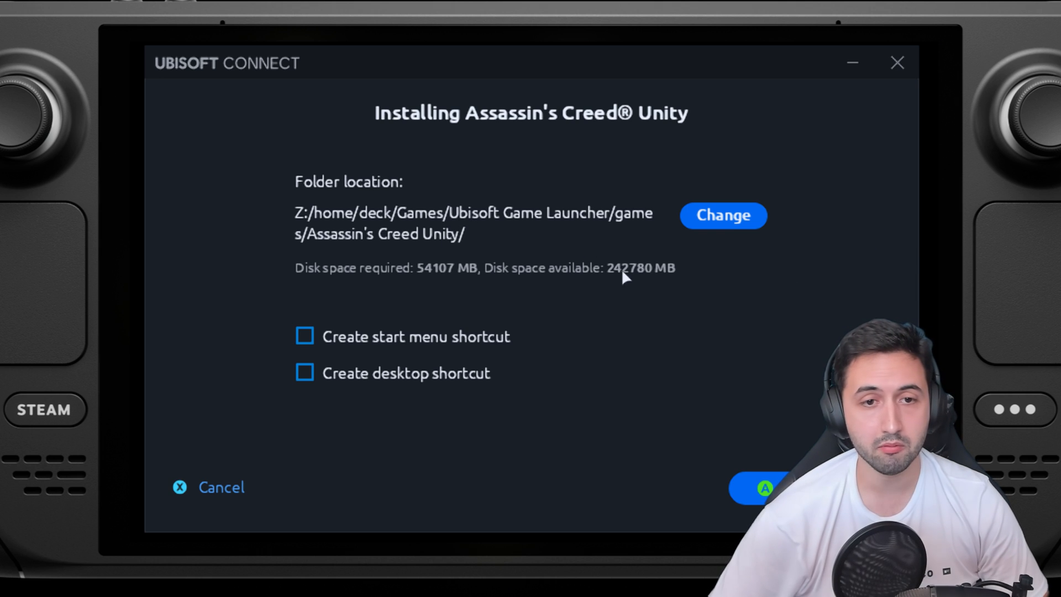
Install Assassin's Creed® Unity to the default folder, accept the EULA, and check its download
{"action": "left_click", "coordinate": [763, 488]}
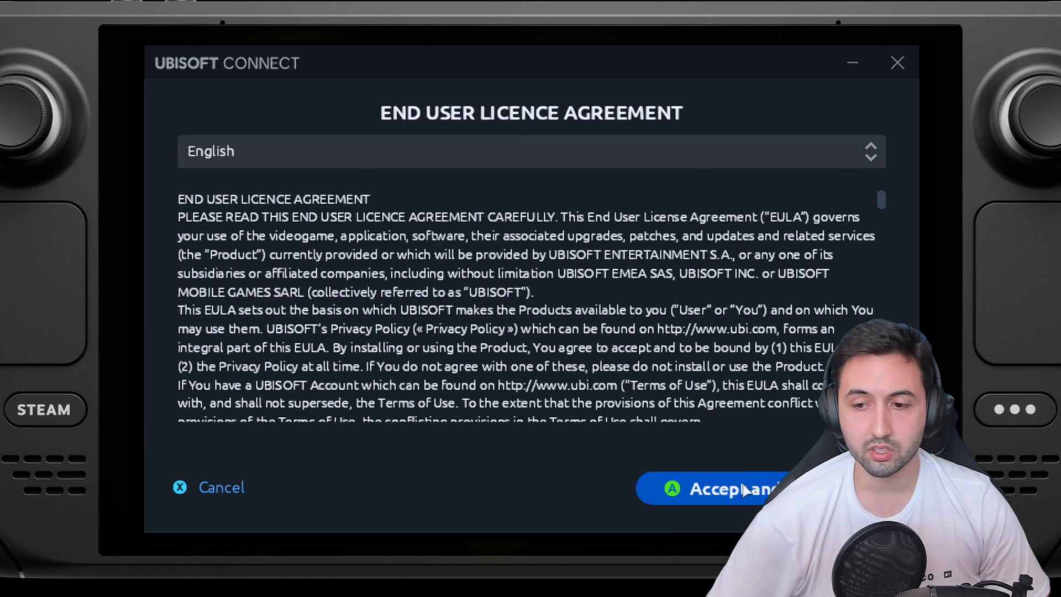
{"action": "left_click", "coordinate": [717, 488]}
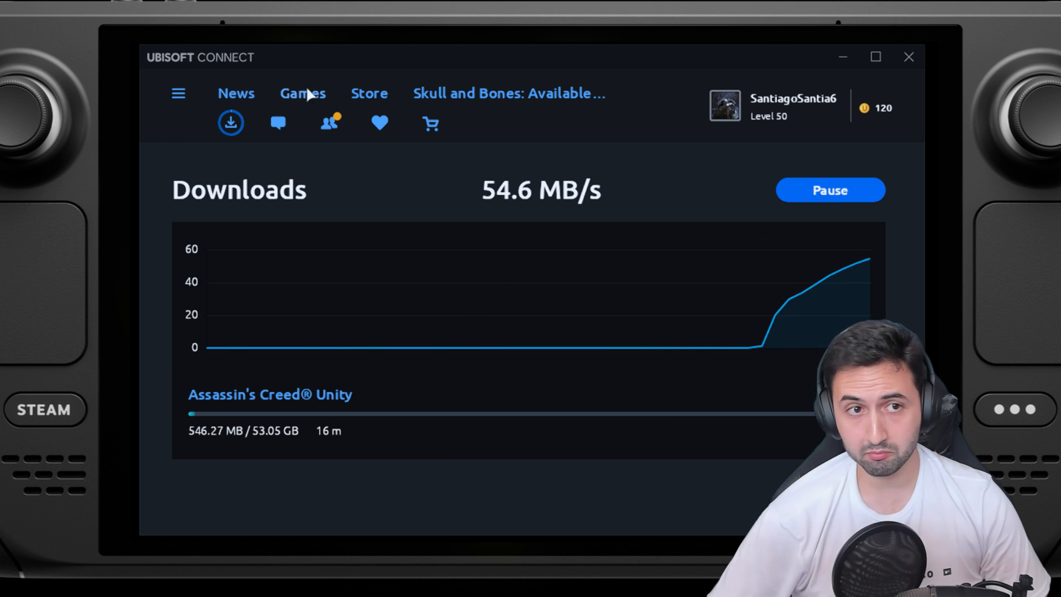
{"action": "left_click", "coordinate": [302, 93]}
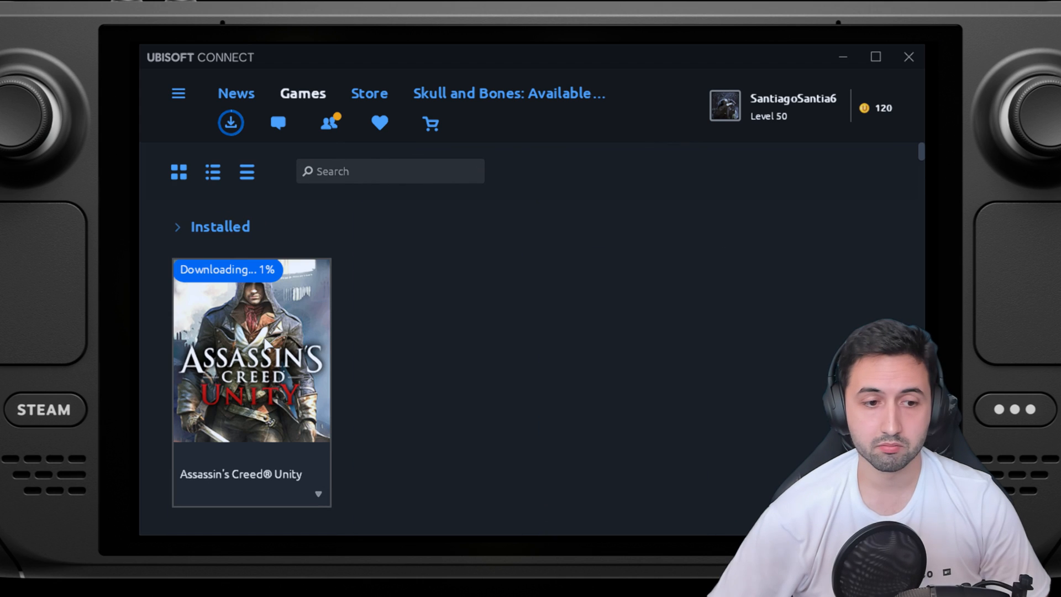
{"action": "left_click", "coordinate": [251, 352]}
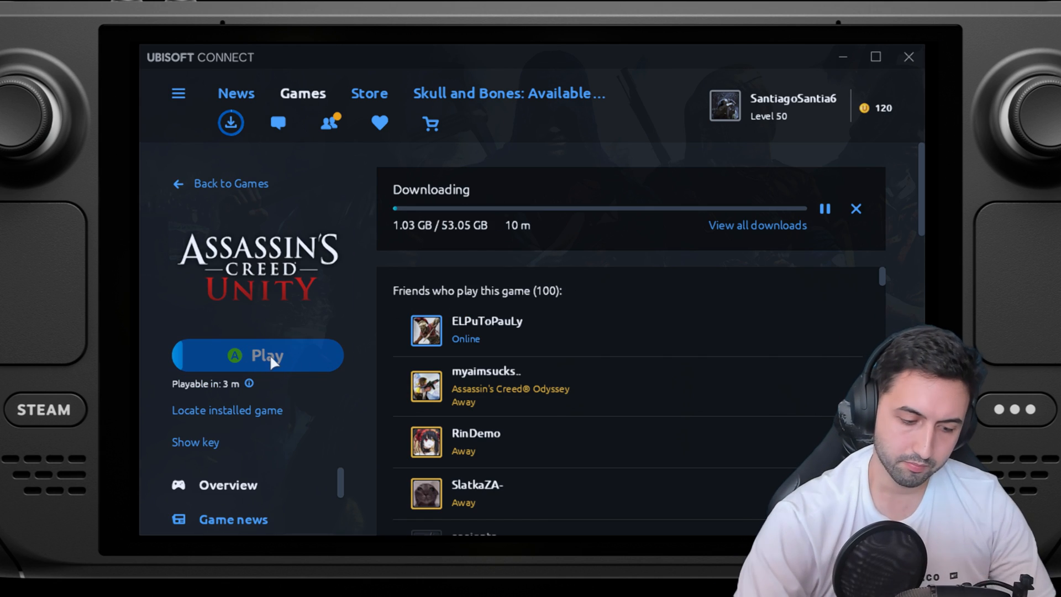
{"action": "mouse_move", "coordinate": [673, 166]}
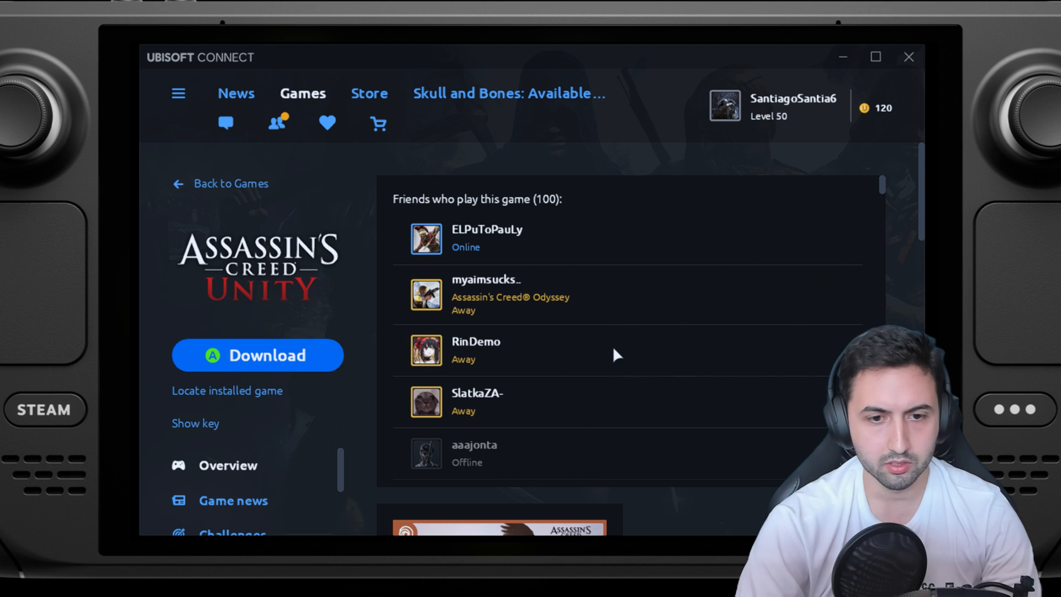
{"action": "left_click", "coordinate": [302, 94]}
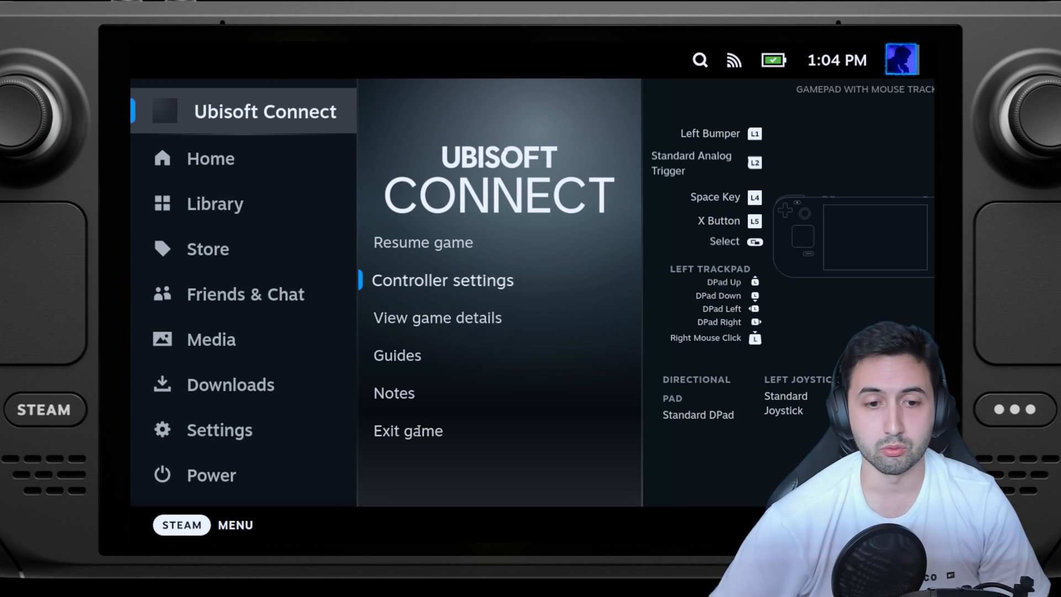
Exit the running Ubisoft Connect and open its shortcut page in the Non-Steam library
{"action": "left_click", "coordinate": [408, 431]}
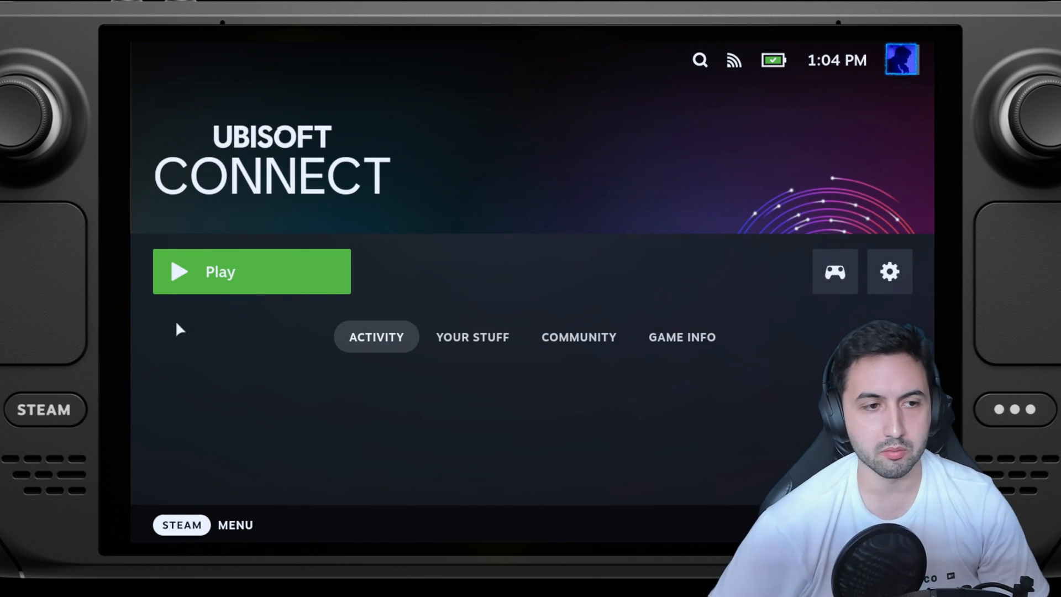
{"action": "mouse_move", "coordinate": [589, 327]}
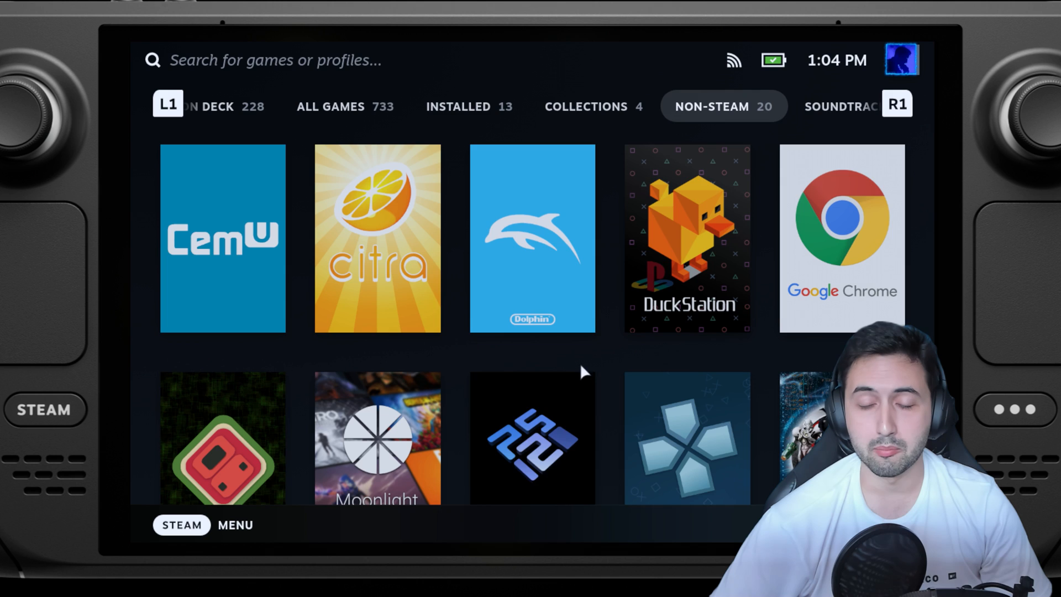
{"action": "scroll", "scroll_direction": "down", "scroll_amount": 3}
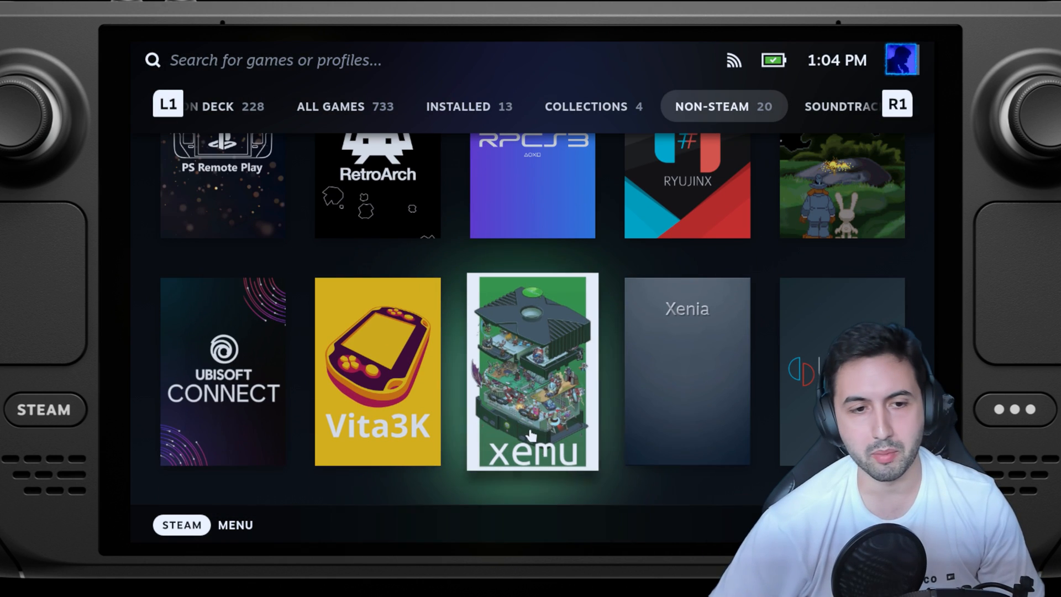
{"action": "left_click", "coordinate": [223, 371]}
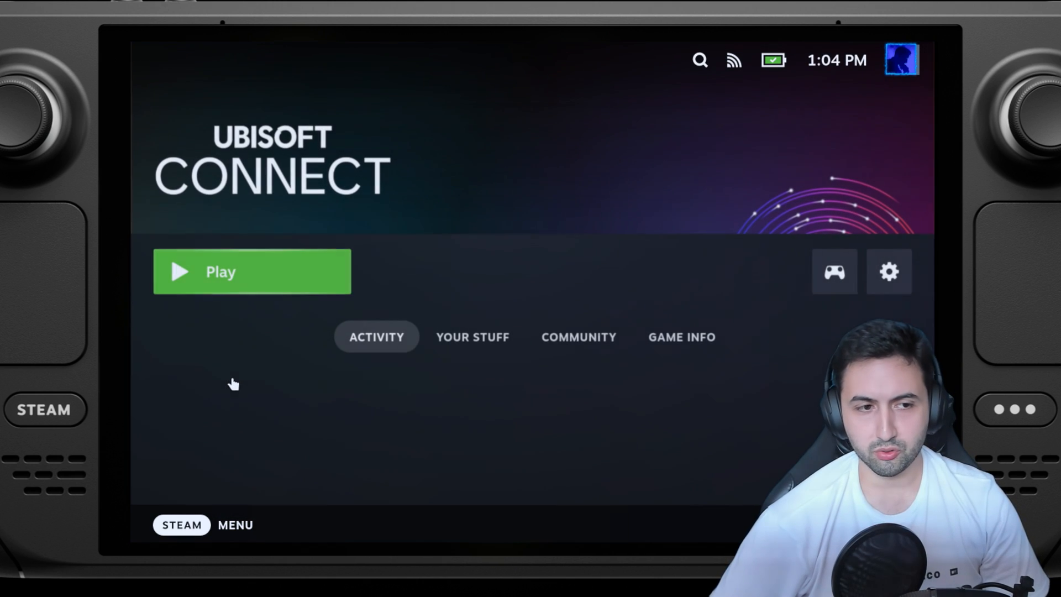
{"action": "mouse_move", "coordinate": [303, 325]}
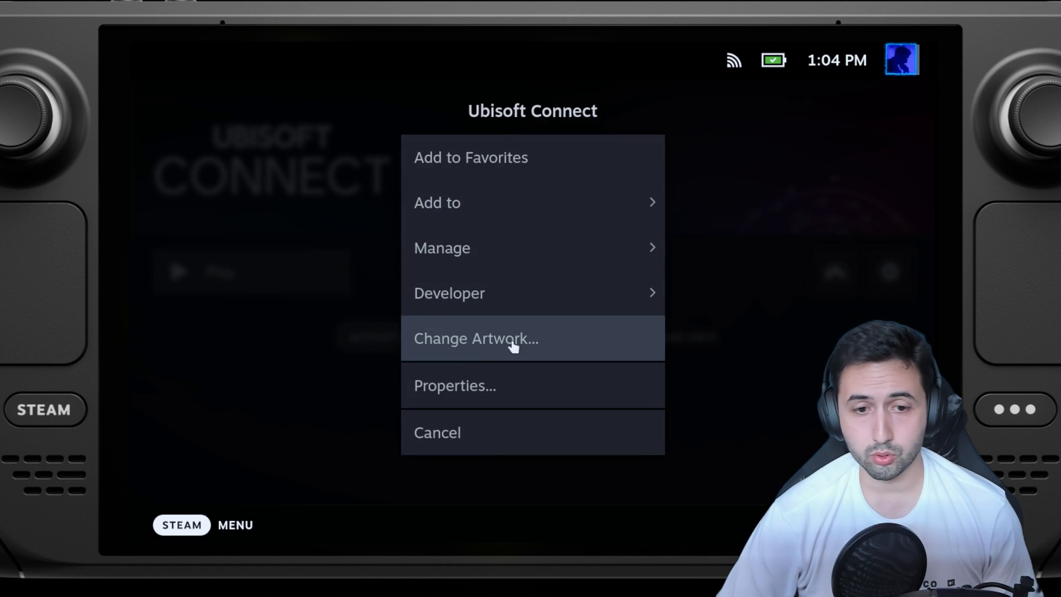
In the shortcut's Compatibility properties, keep Proton Experimental as the forced tool
{"action": "left_click", "coordinate": [455, 385]}
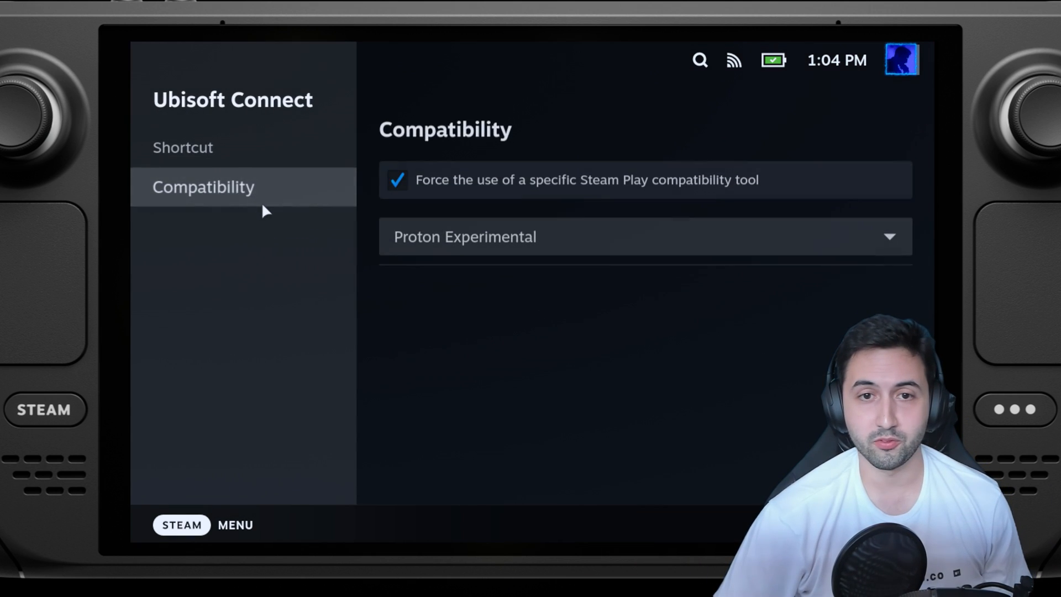
{"action": "left_click", "coordinate": [643, 237]}
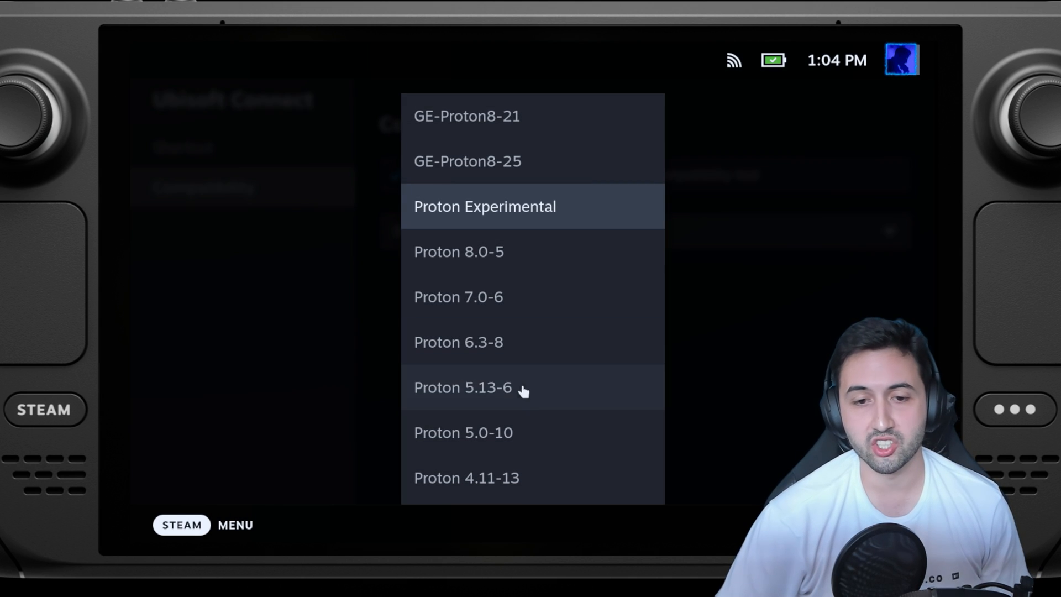
{"action": "left_click", "coordinate": [485, 206]}
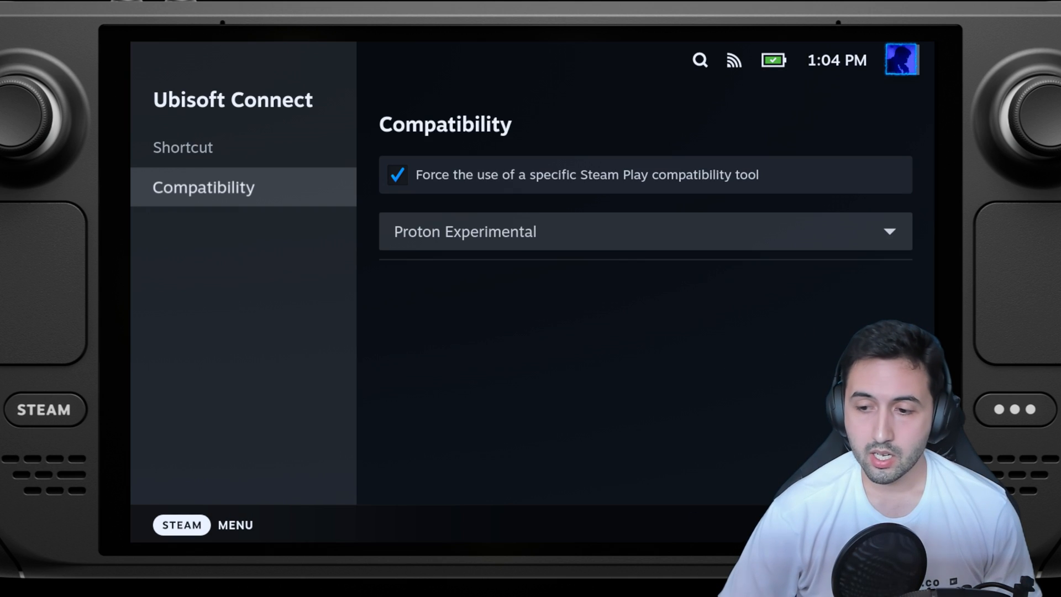